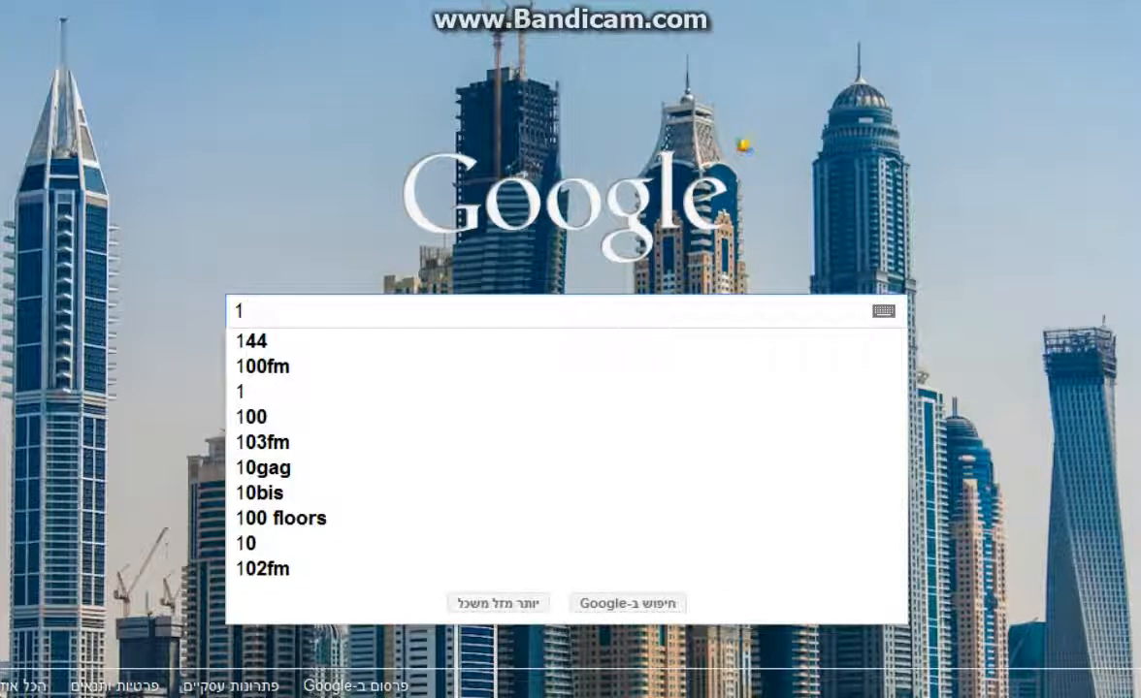
- Dismiss Chrome's search suggestions and bring up a blank Notepad note
left_click(243, 311)
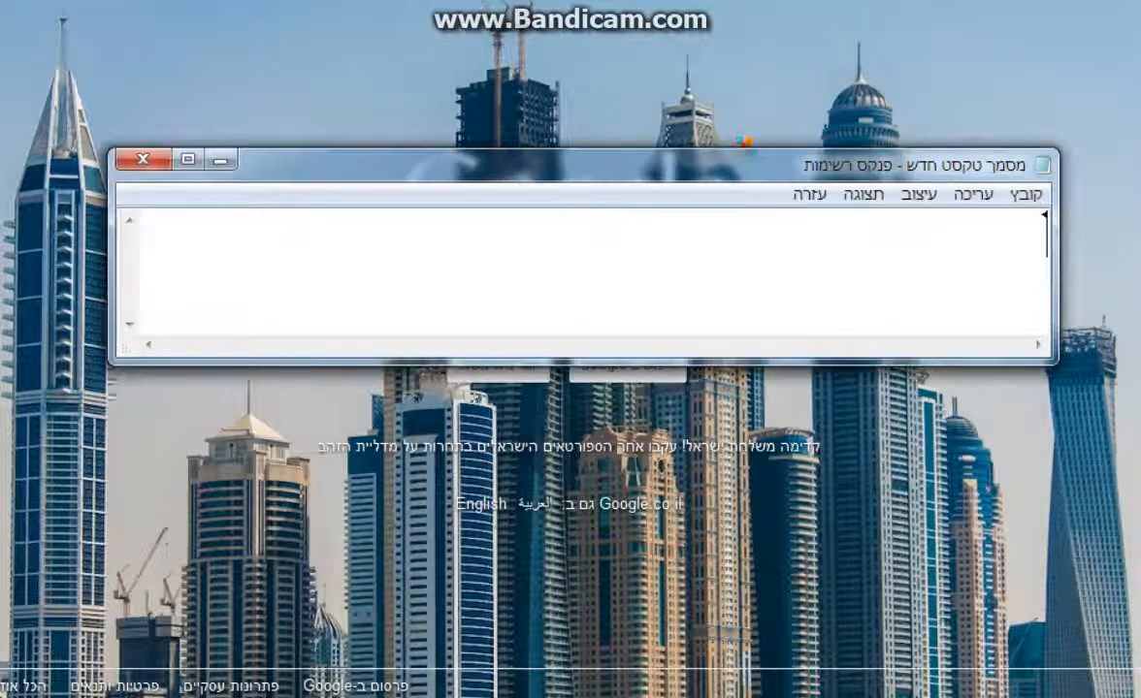
- Type the Hebrew greeting 'שלום' and the intro about downloading screen-recording software
type("שלום")
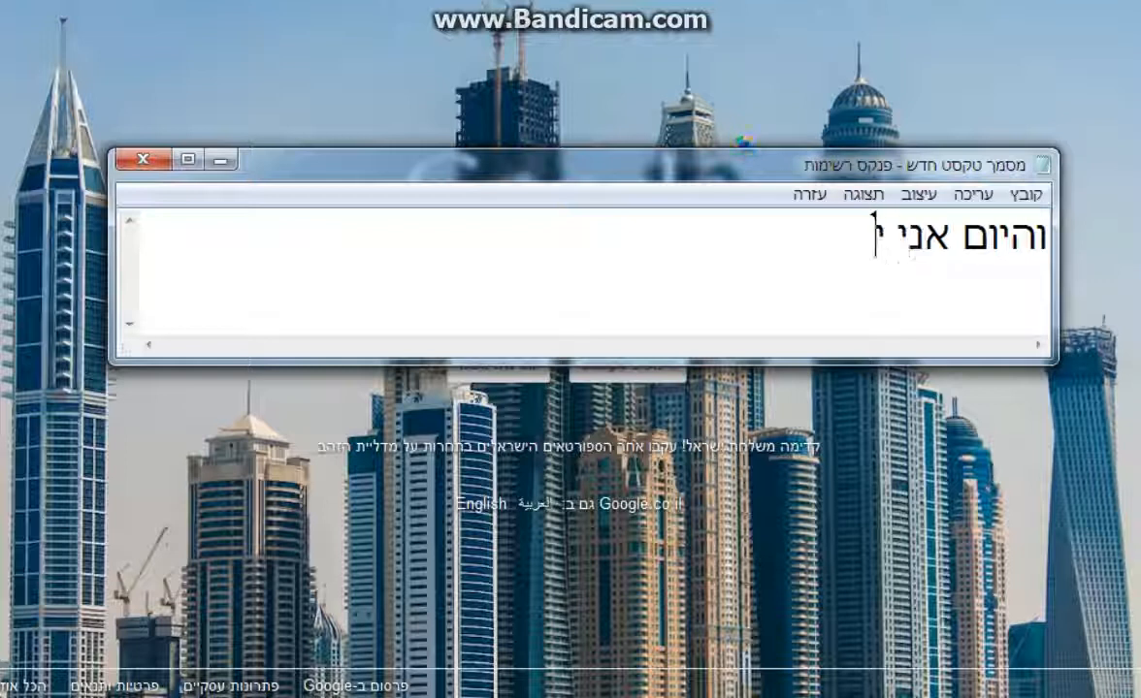
type("יראה לכם א")
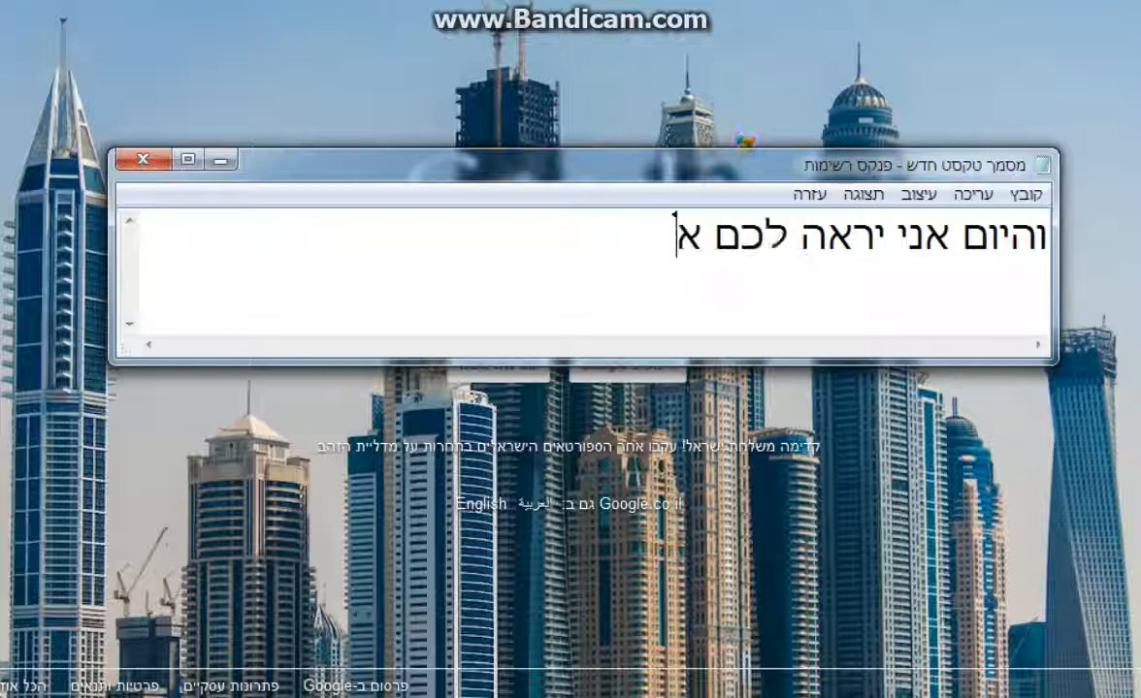
type("יך מורידים")
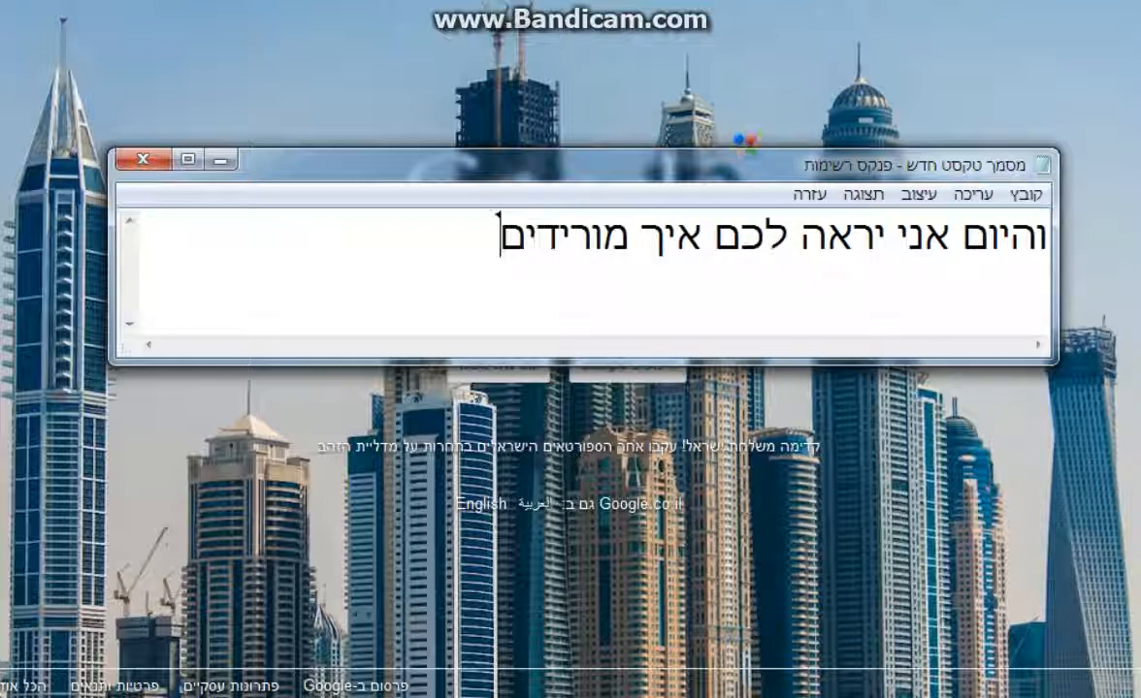
type("תוכנה לצילום")
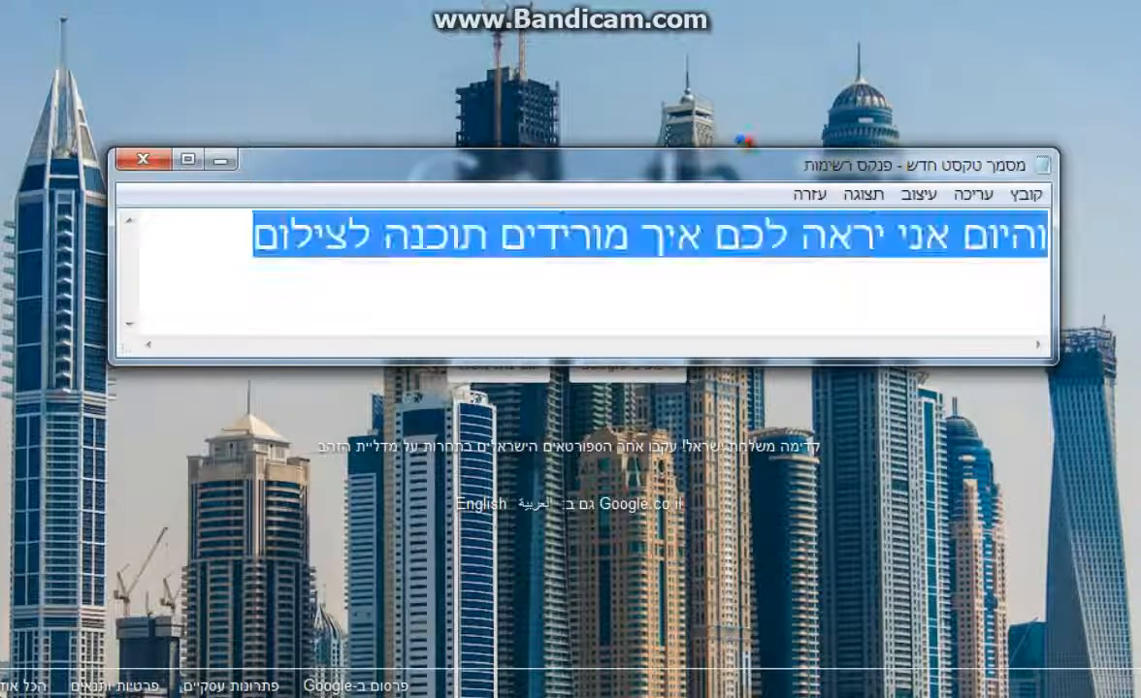
type("מסך")
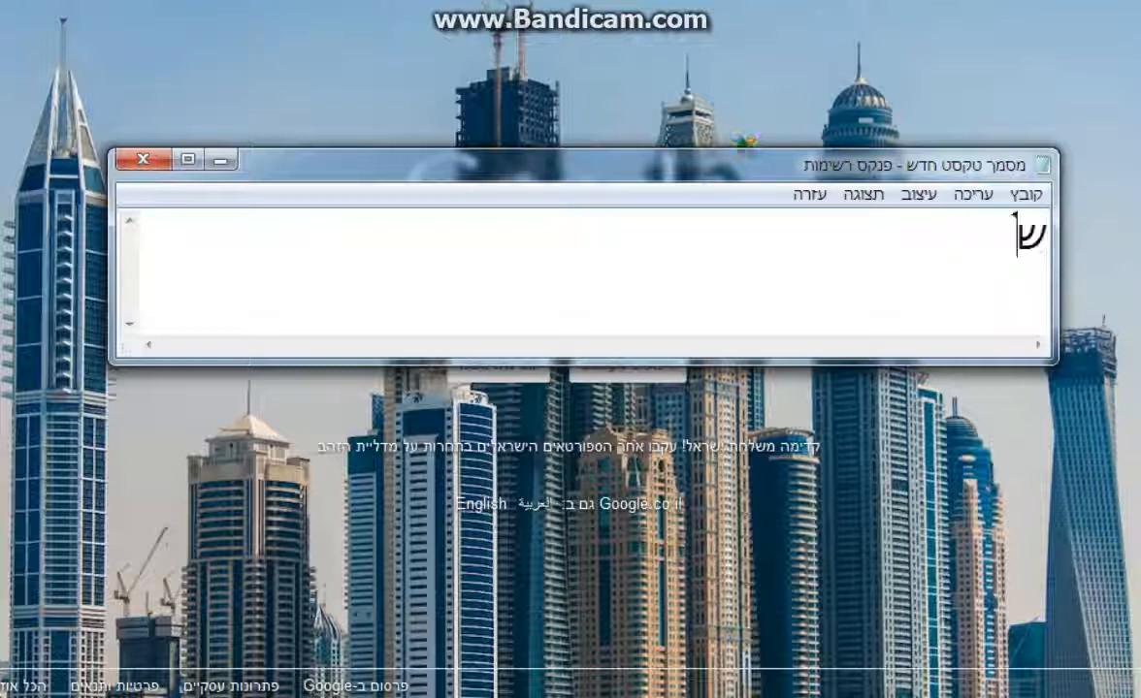
- Replace it with the line inviting questions in the comments ('בתגובות'), then erase it
type("אלות")
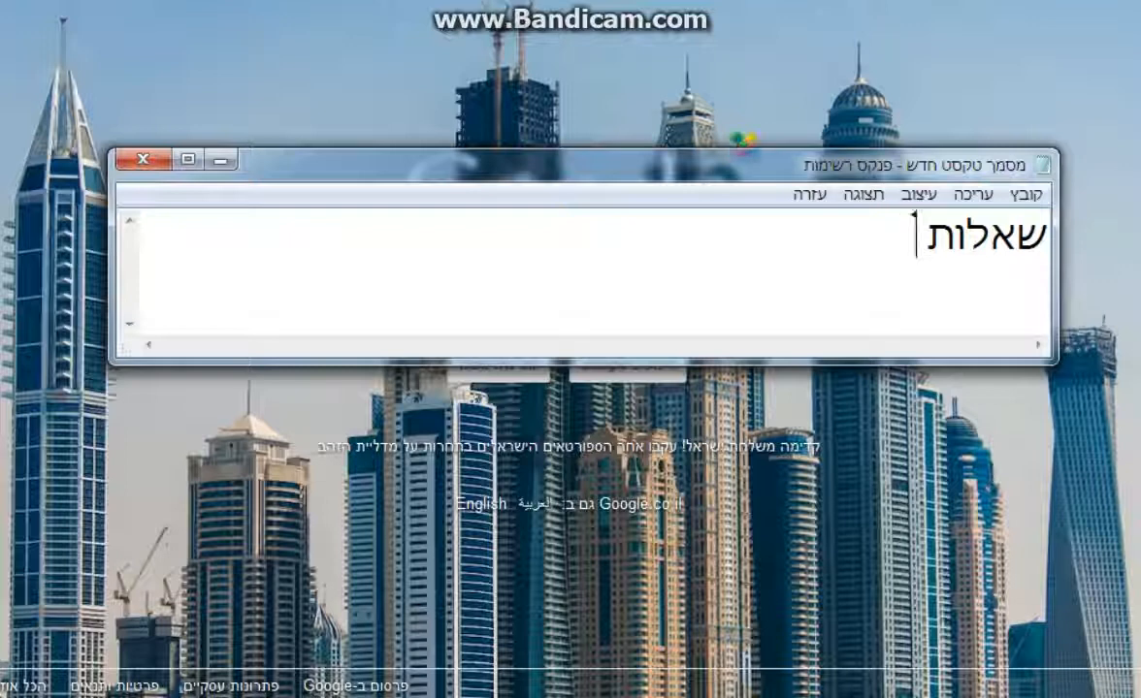
type("בתגובות")
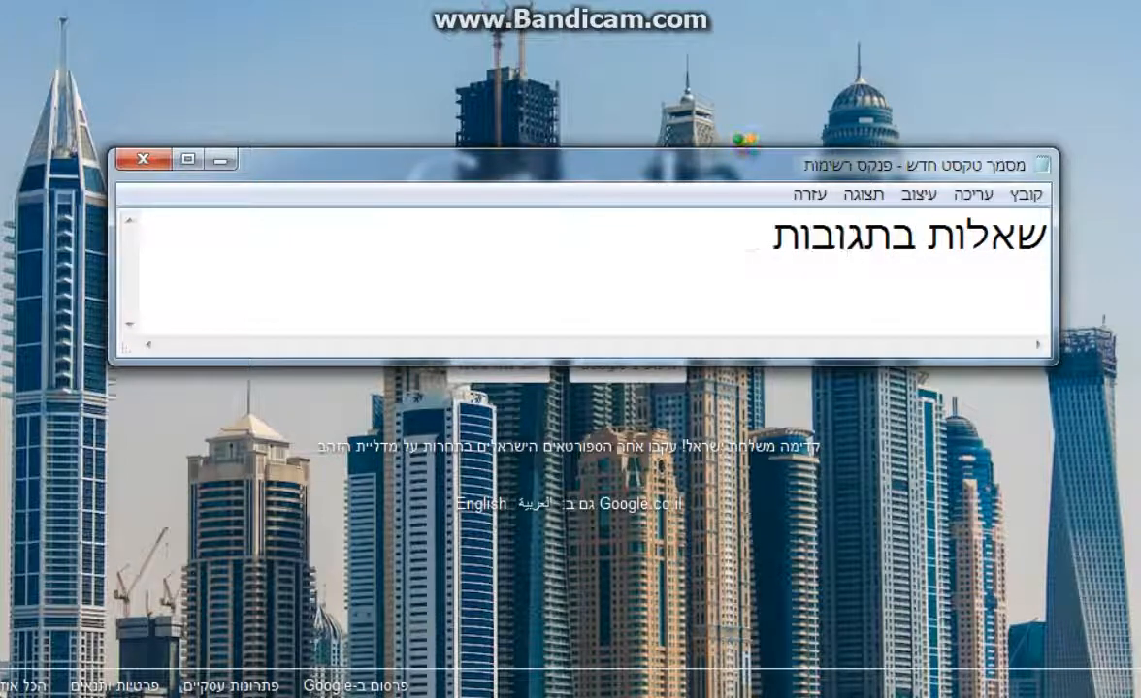
key("backspace")
type("ו")
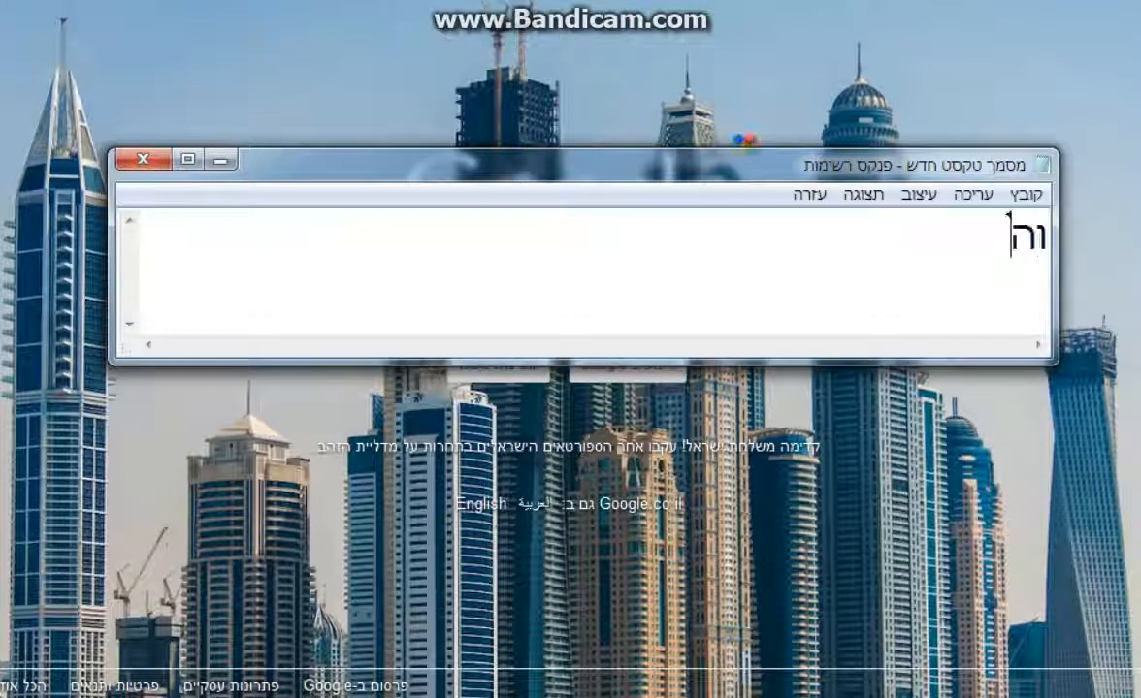
- Type the Hebrew message about being happy to help and give Skype to whoever needs it
type("השמח ע")
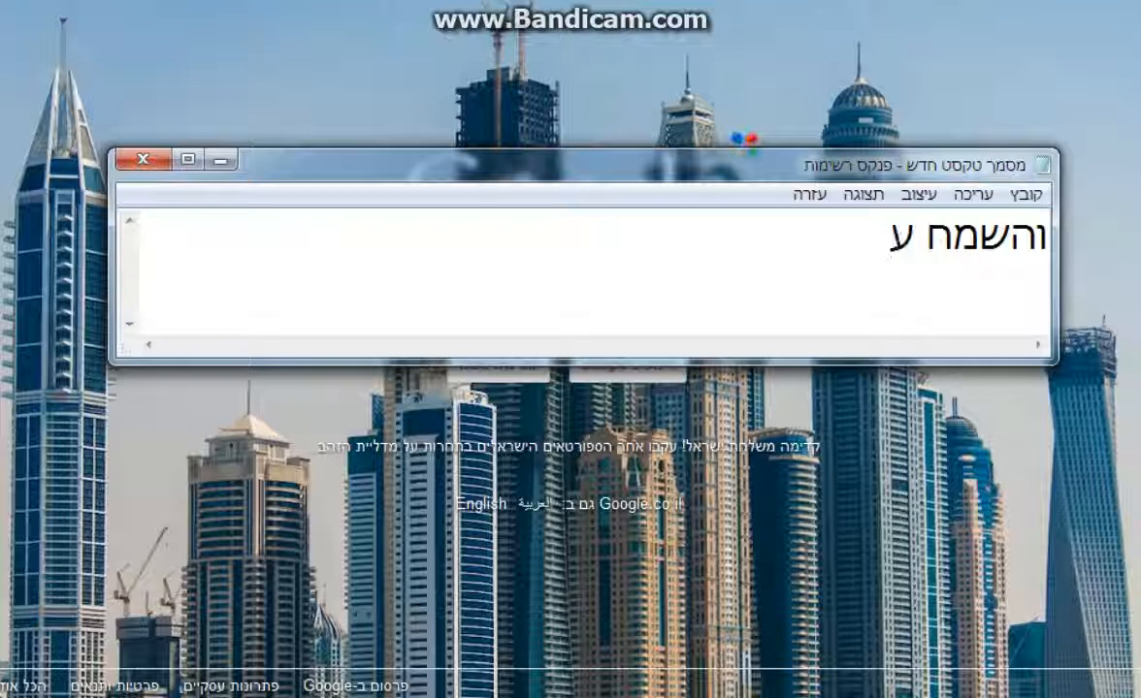
type("לעזור ו")
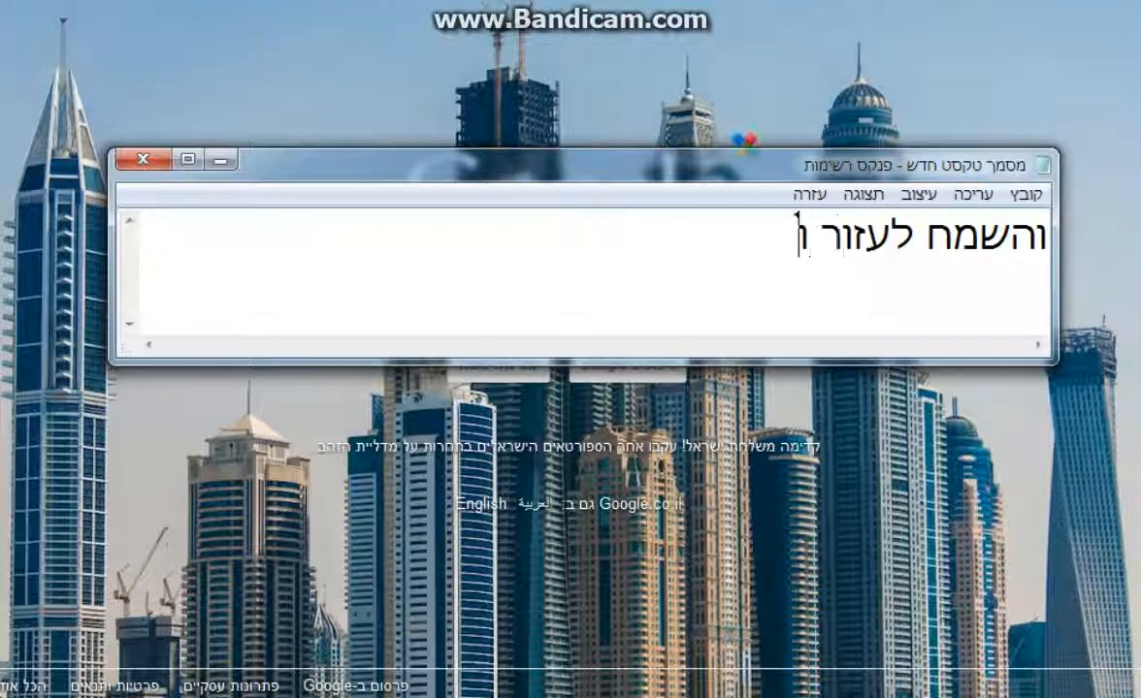
type("ולתת תסק")
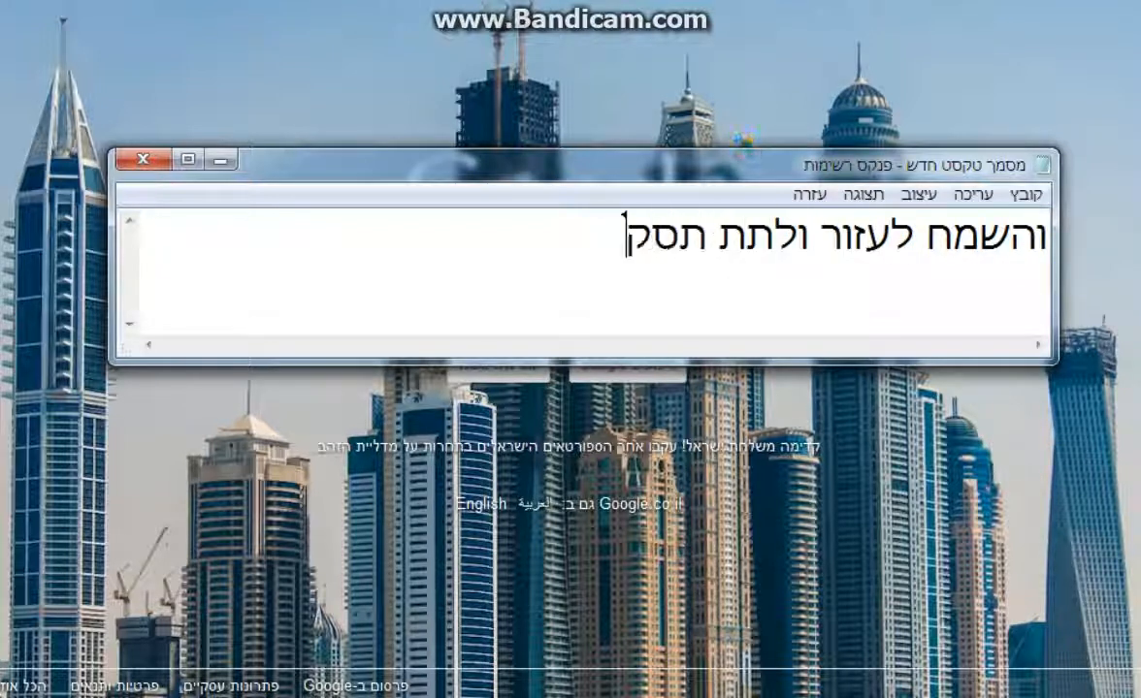
type("ייפ")
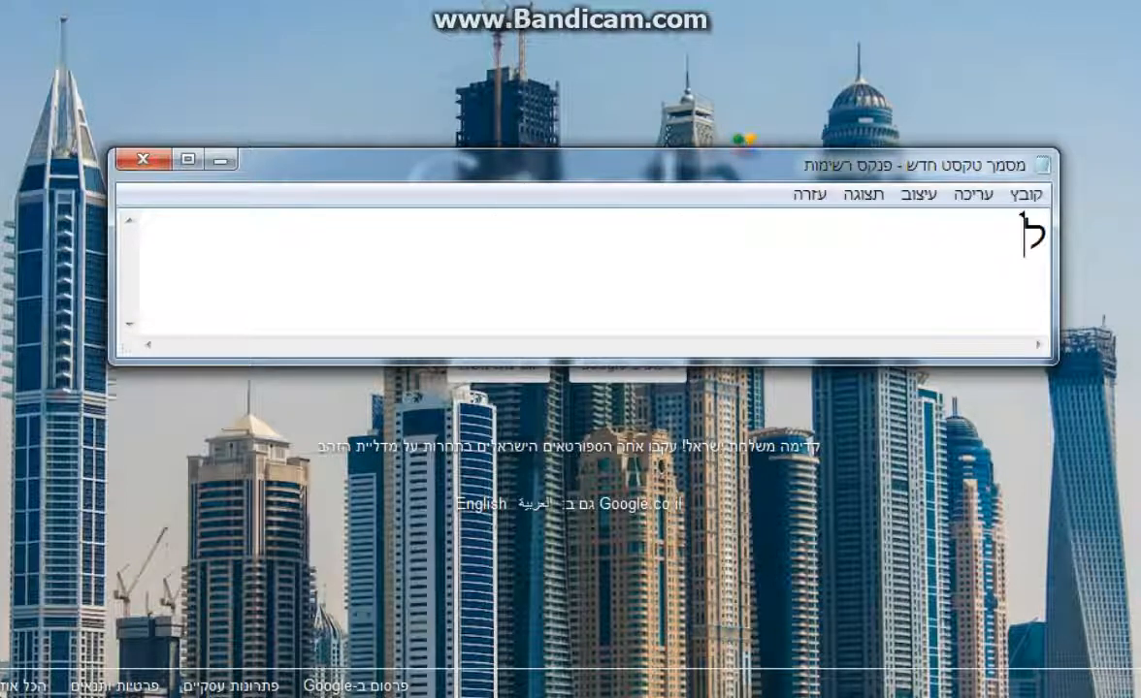
type("מי שצריך")
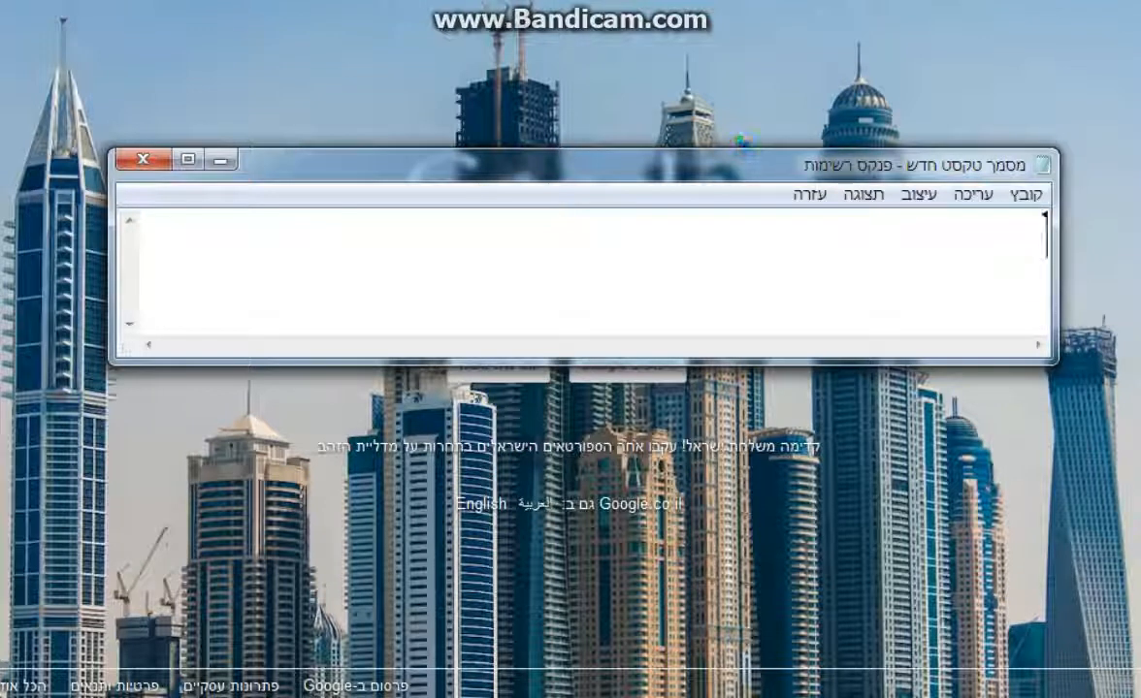
type("ומי שרוצה")
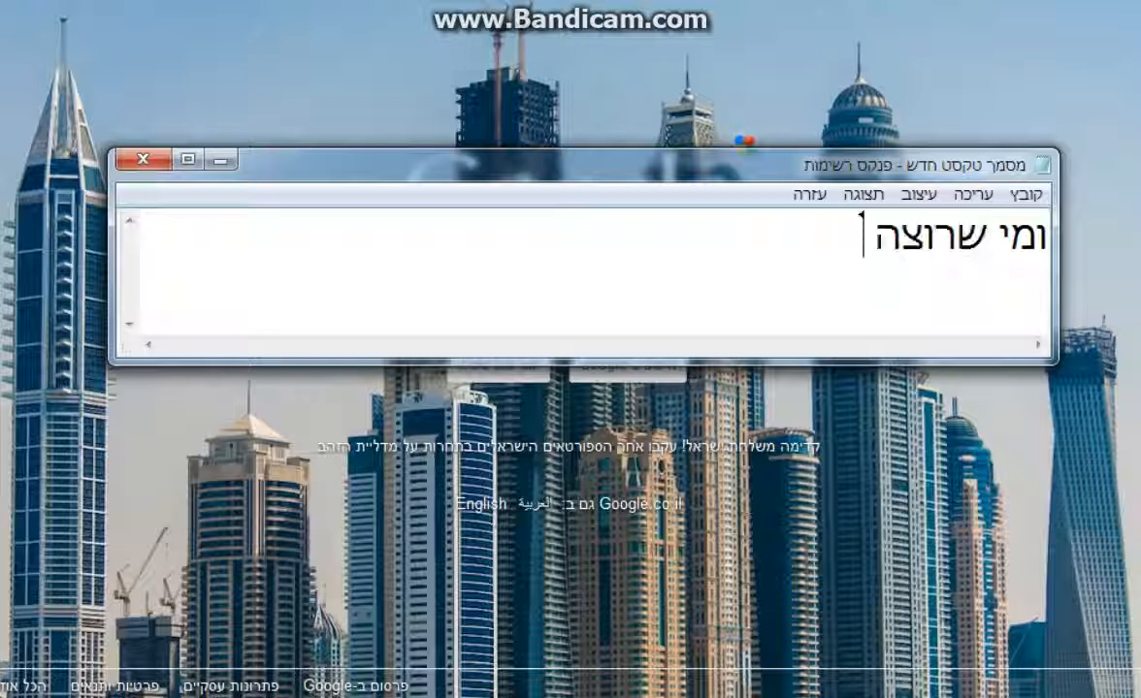
- Type the narration about the song name and talking with someone on Skype
type("שם השיר")
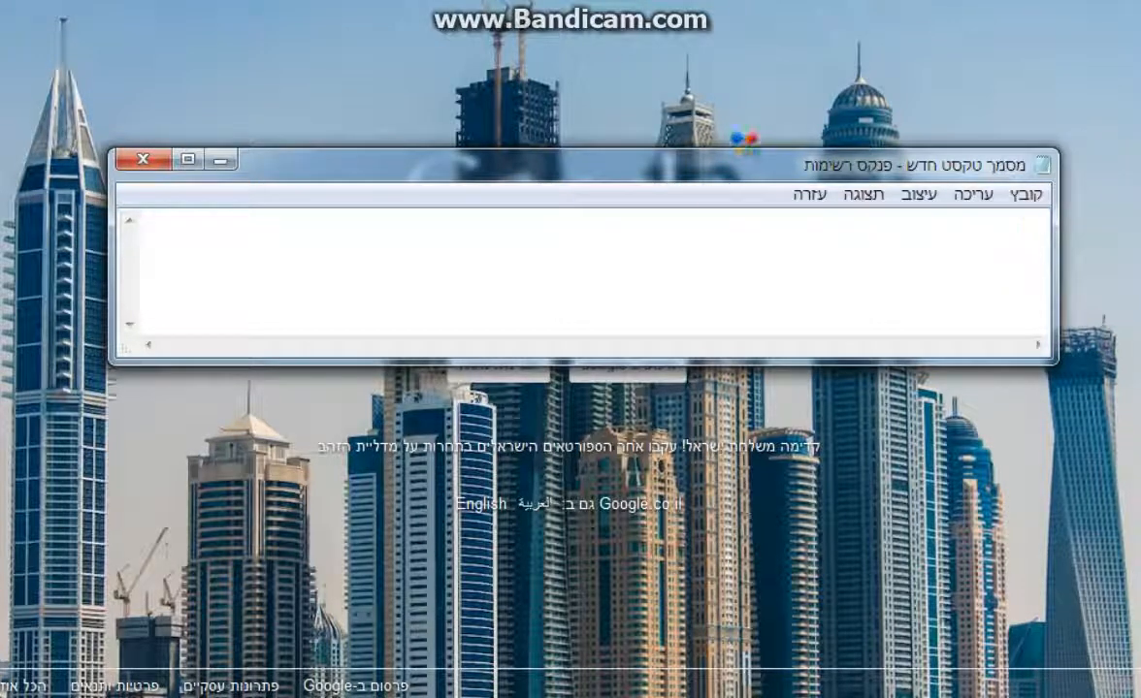
type("שידבר א")
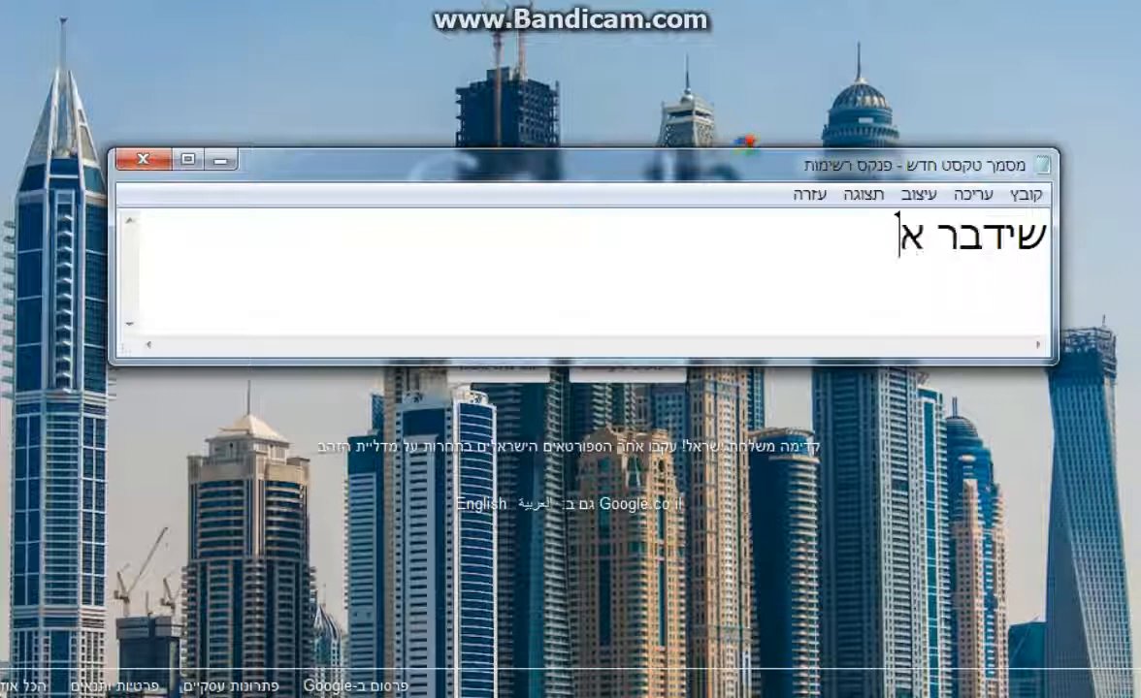
type("יתי")
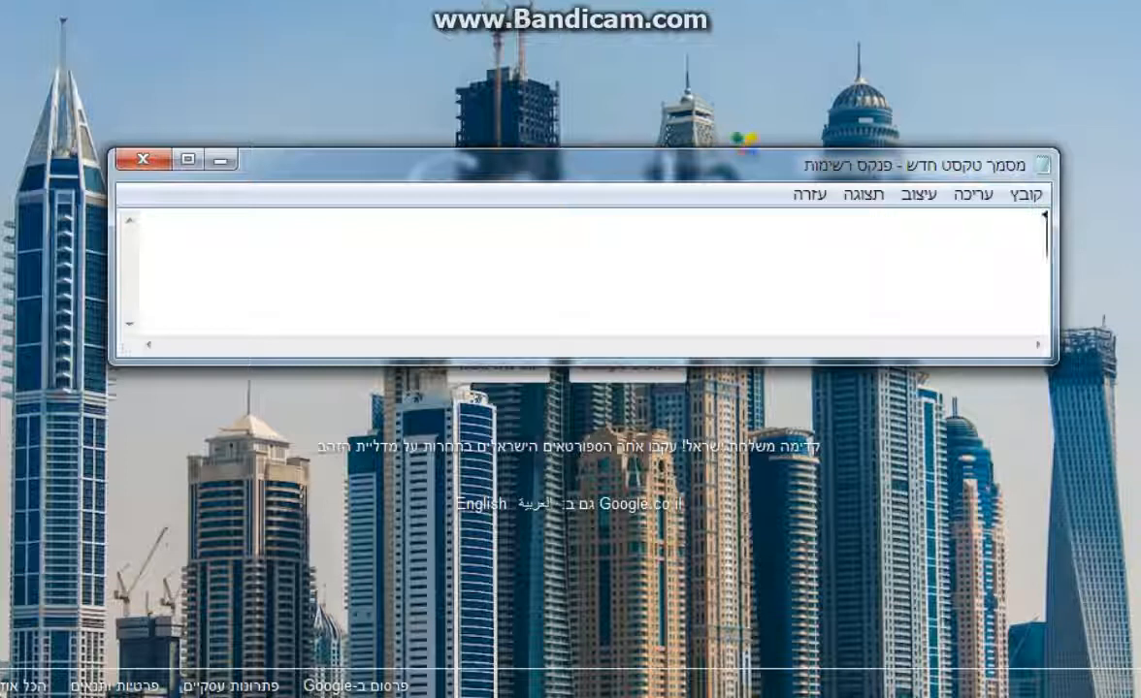
type("ו")
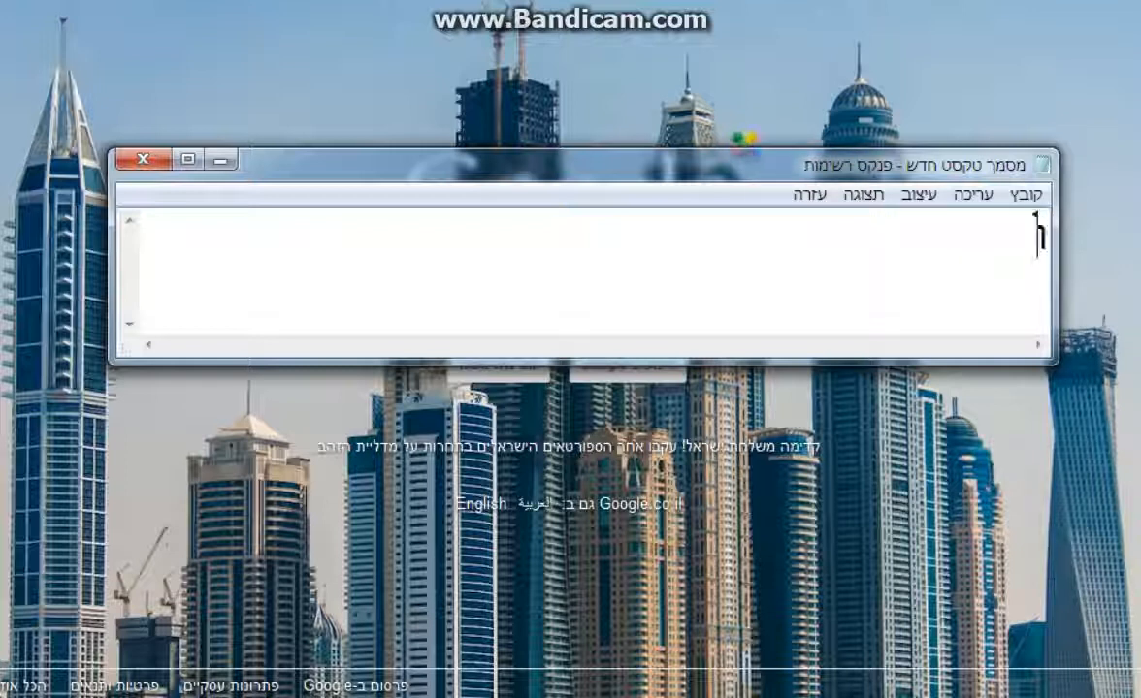
type("ובס")
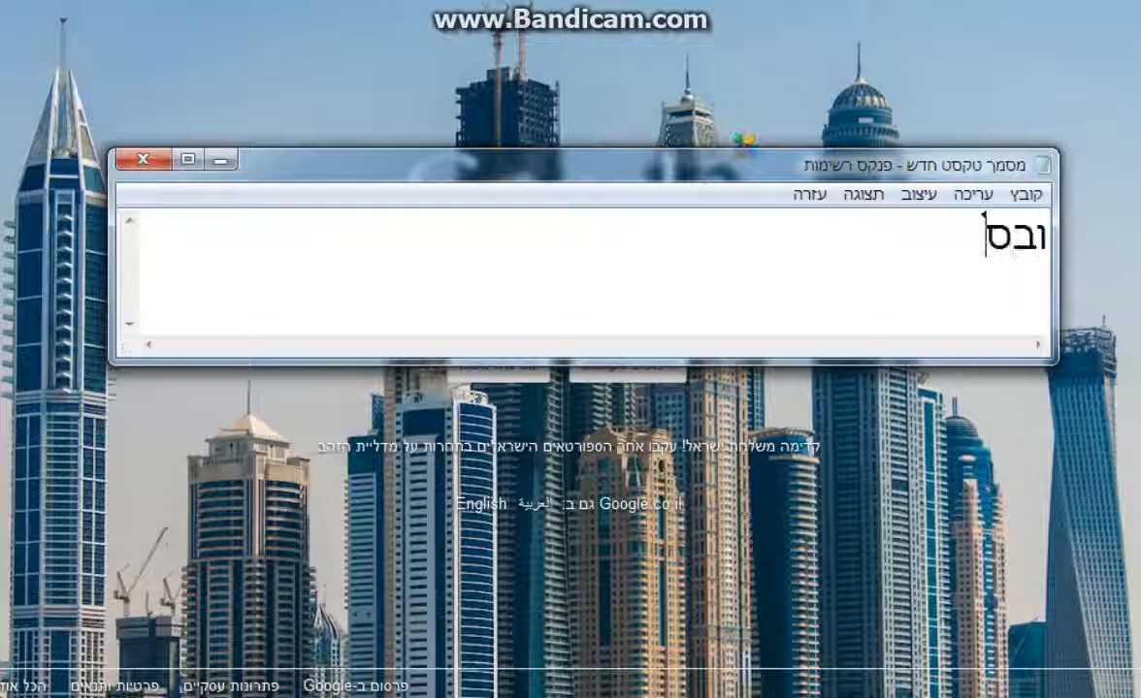
type("קייף עים")
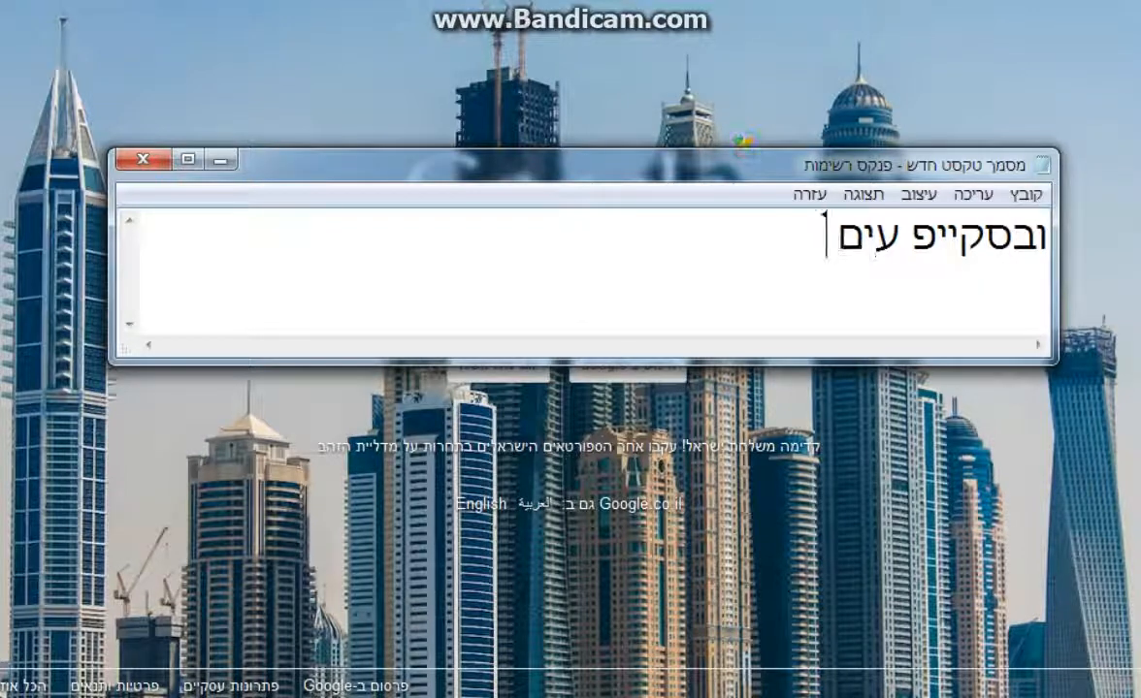
type("מישהו ישא")
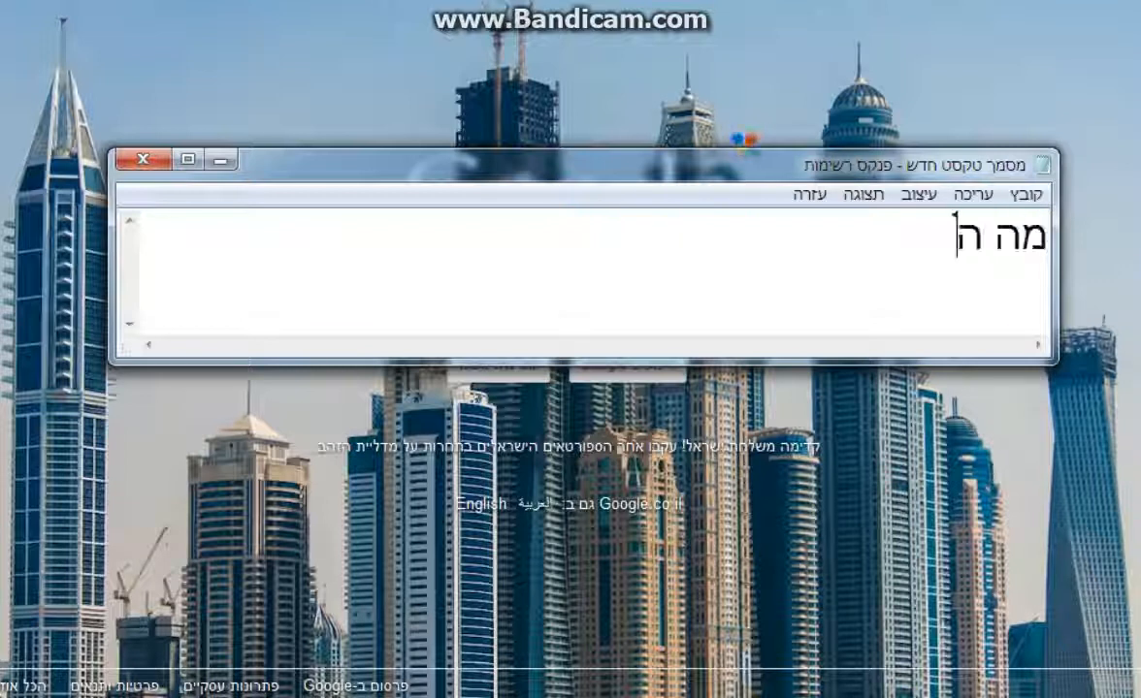
- Type the Skype line and 'אוקי נתחיל:' ('okay, let's start'), then clear the note
type("הסקייף של")
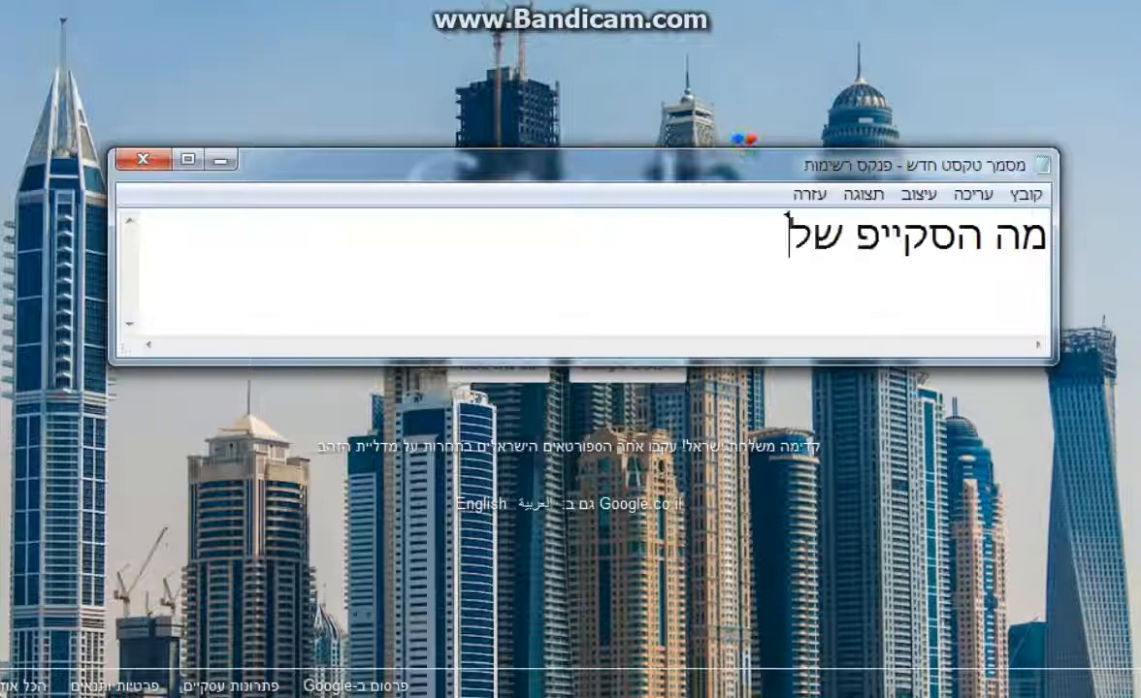
type("אני")
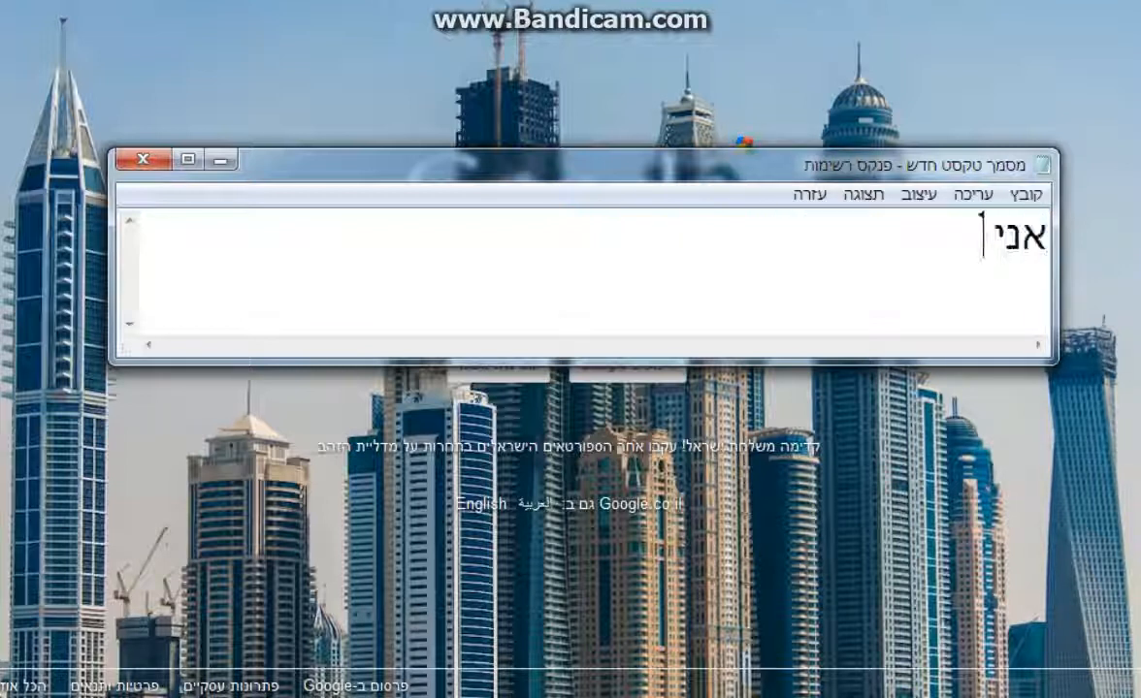
type("ינתן לו")
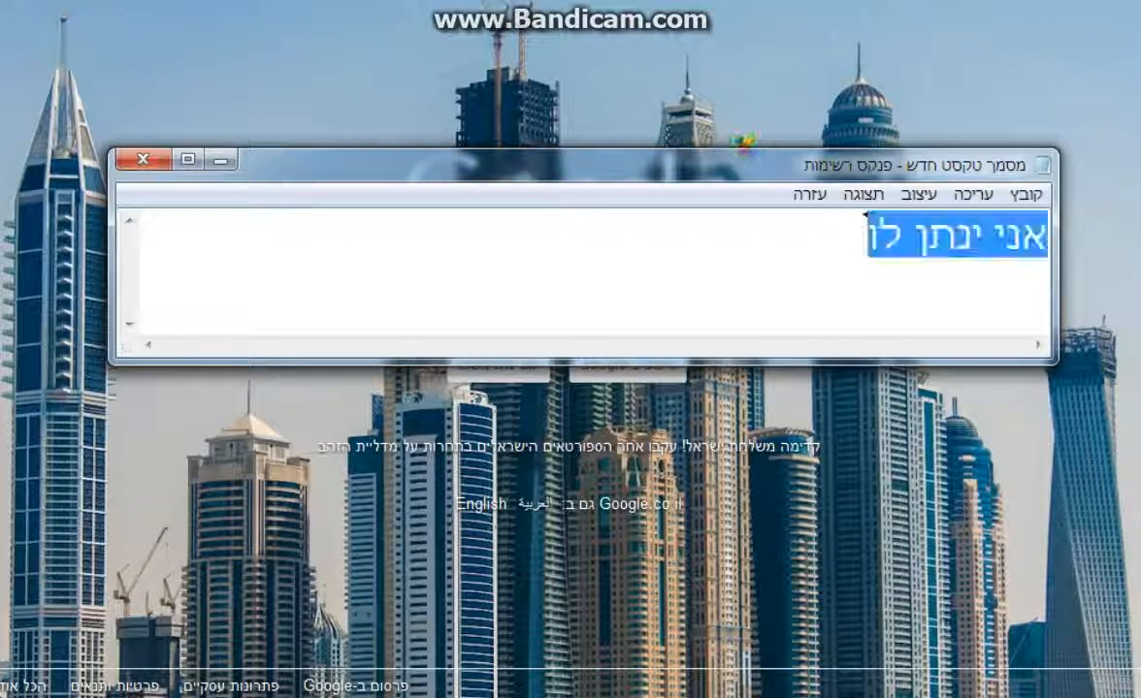
type("אוקי")
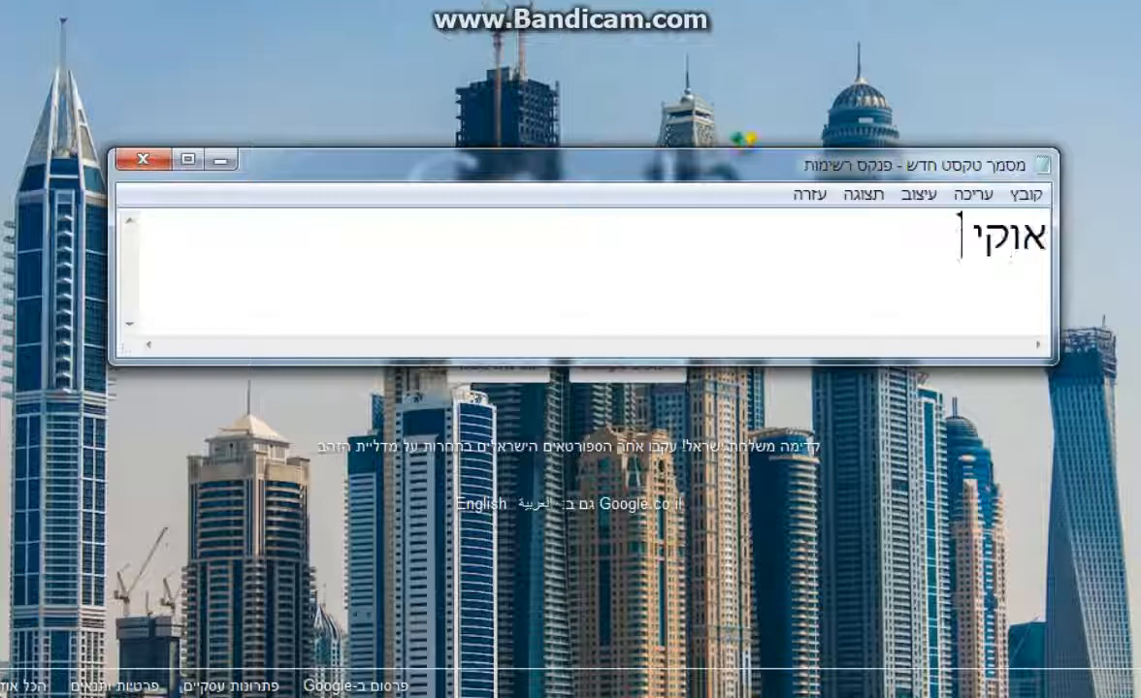
type("נתחיל")
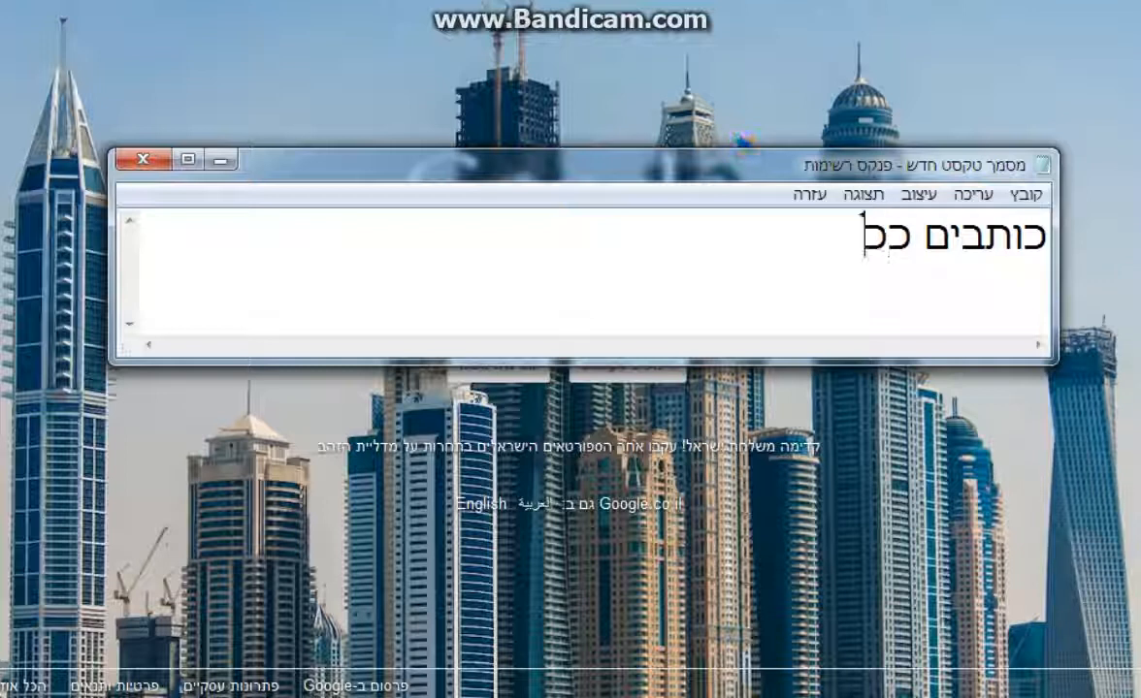
type("ה")
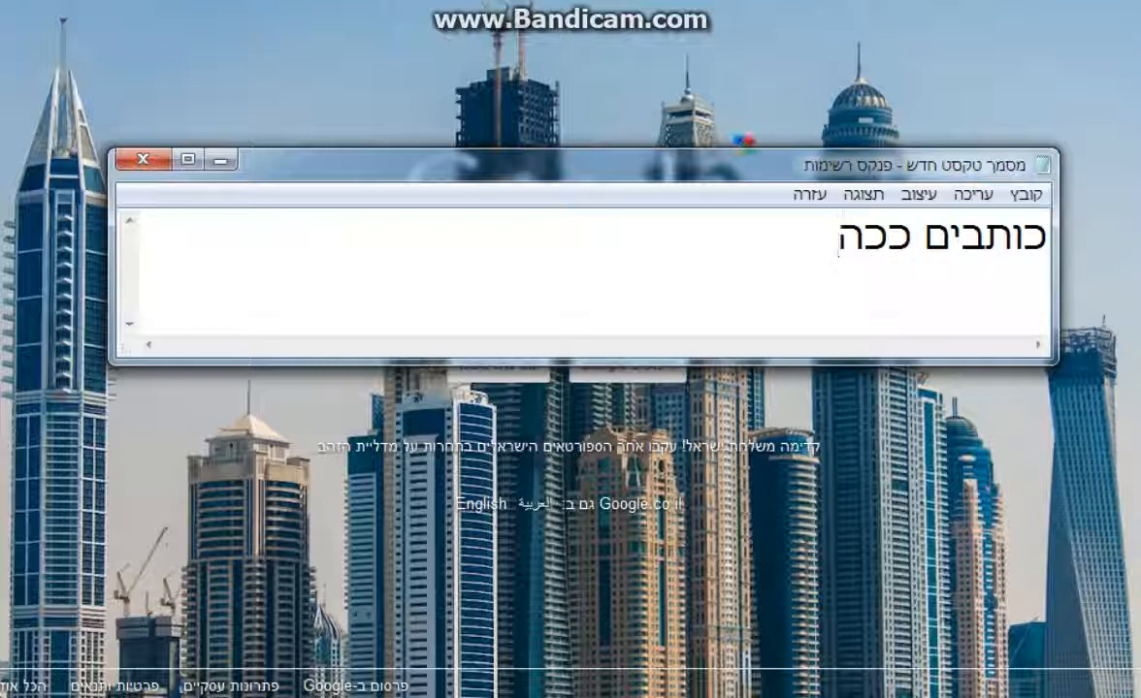
type(":")
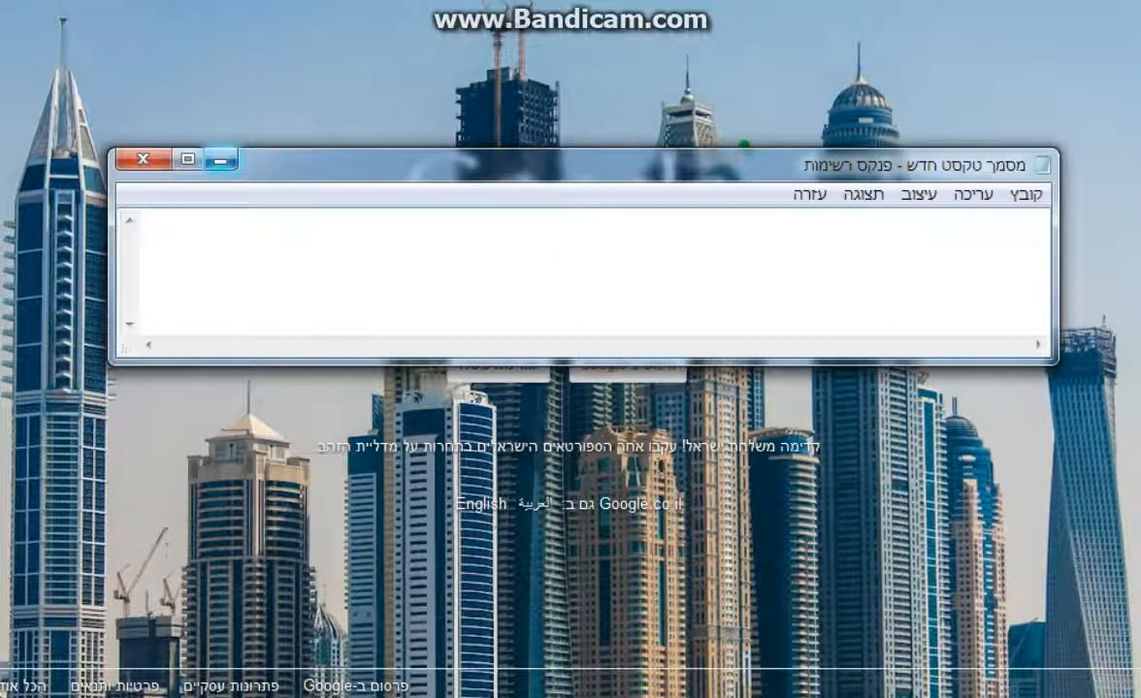
- Hide Notepad and type the screen-recording software query 'תוכנה לסך' into Google
left_click(144, 158)
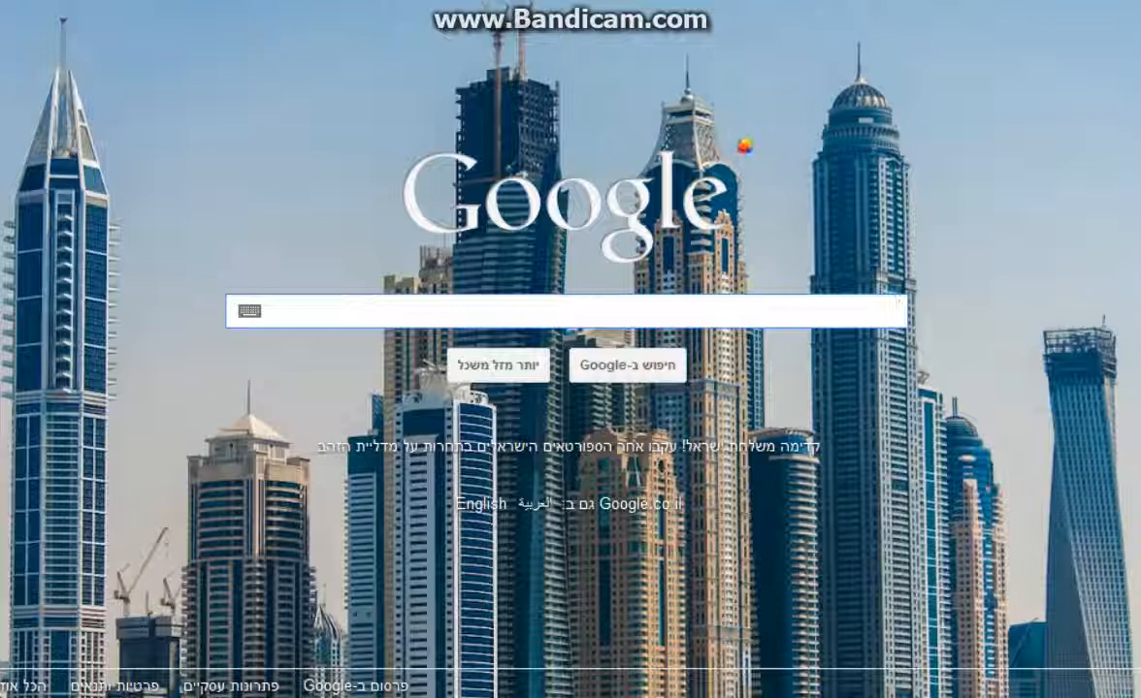
left_click(582, 310)
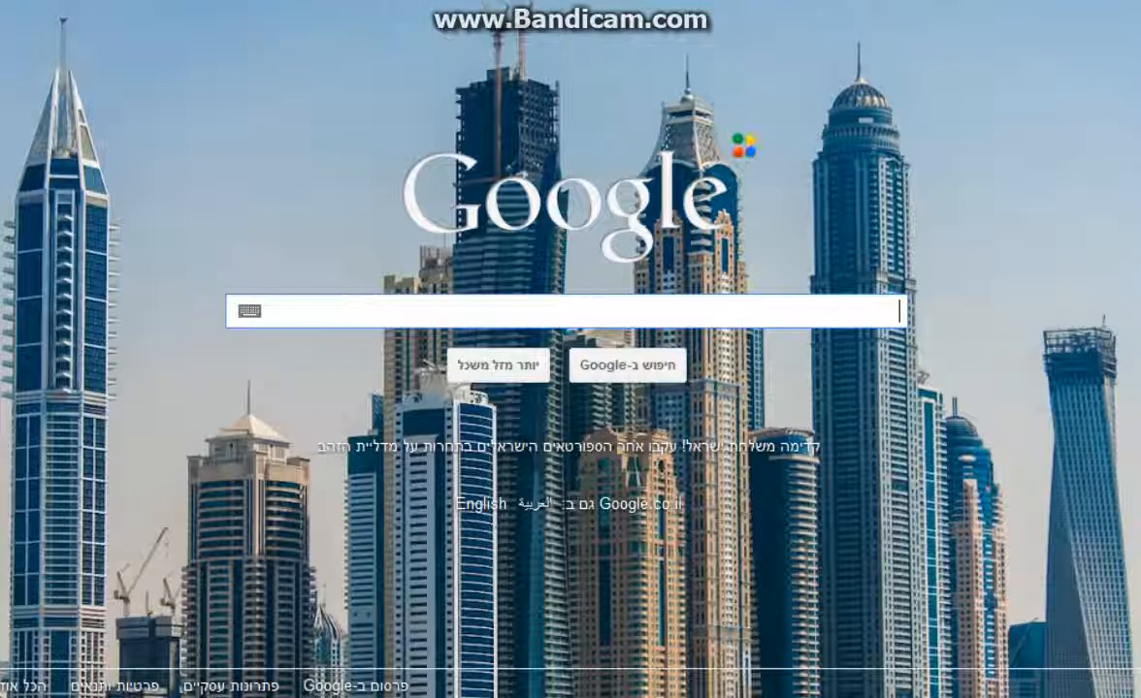
type("תוכנה לצילום מ")
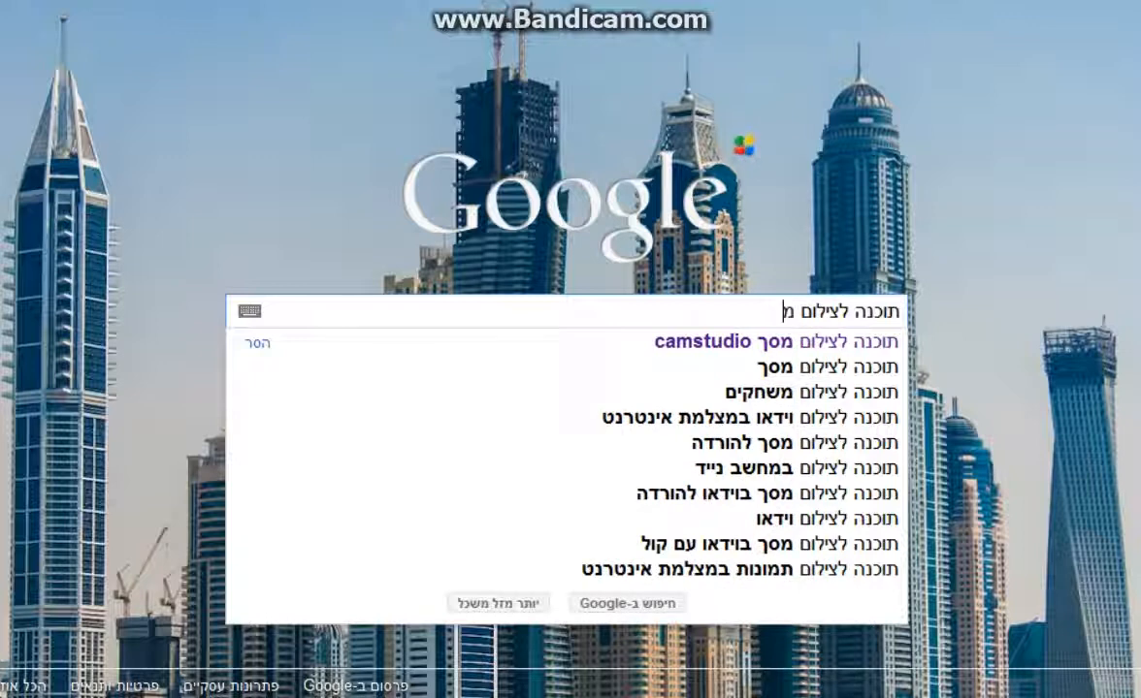
type("סך")
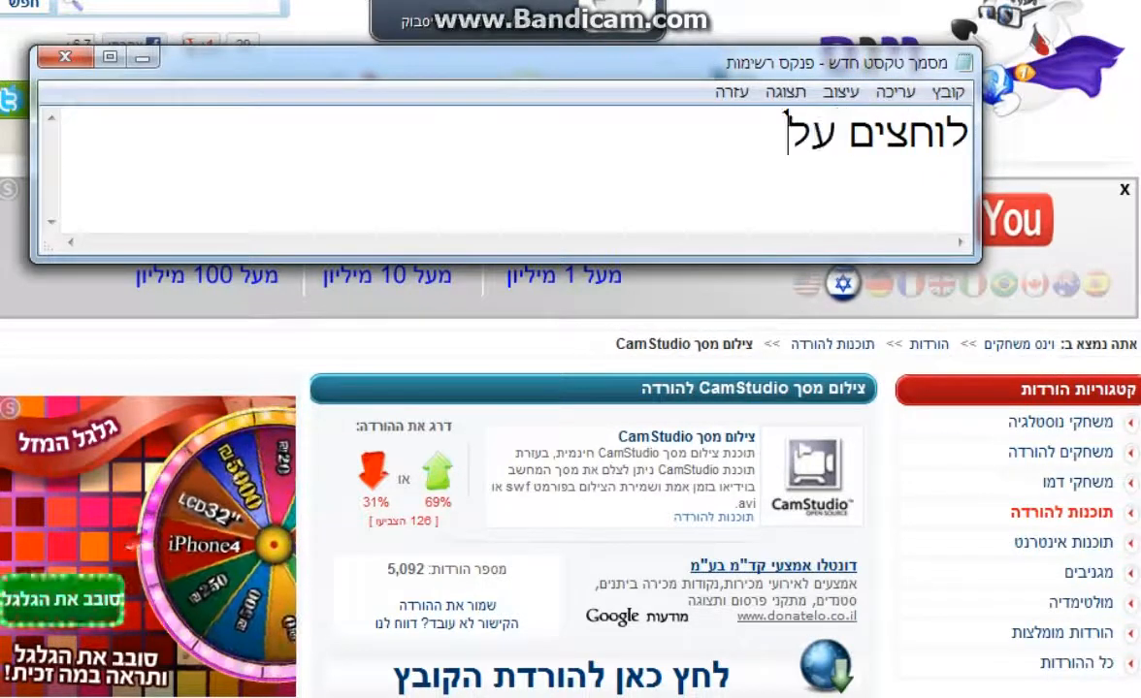
- Type Hebrew lines about the download ('הורדה') and upcoming videos ('בהקדם', 'הסירטונים')
type("הורדה")
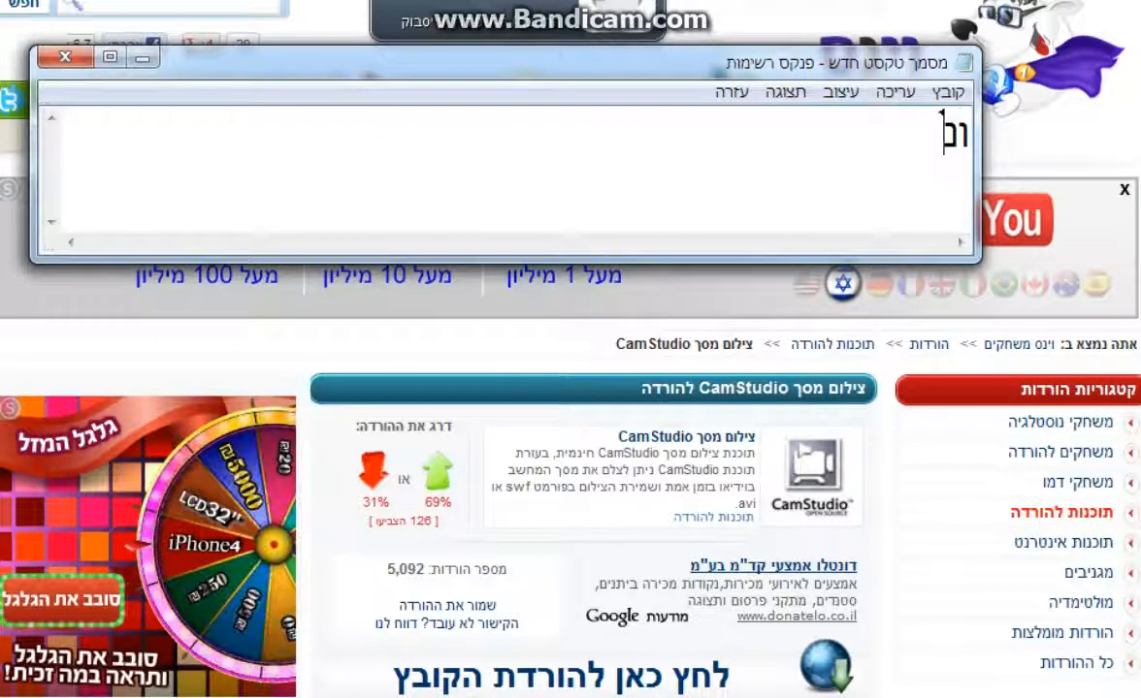
type("נה")
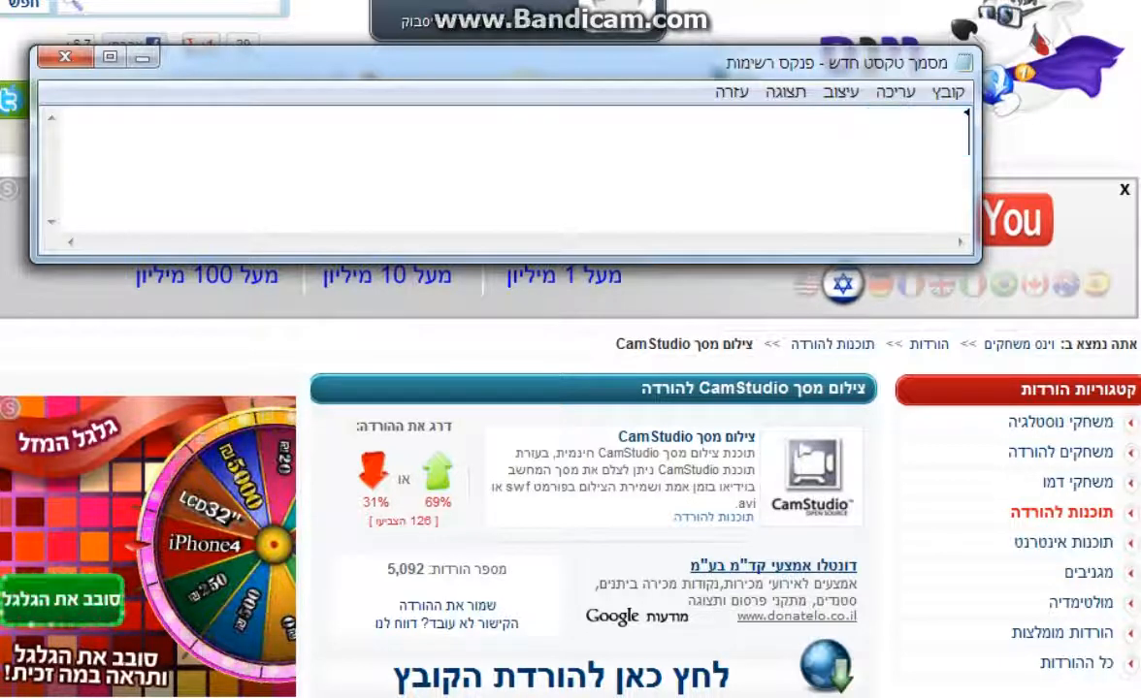
type("אני")
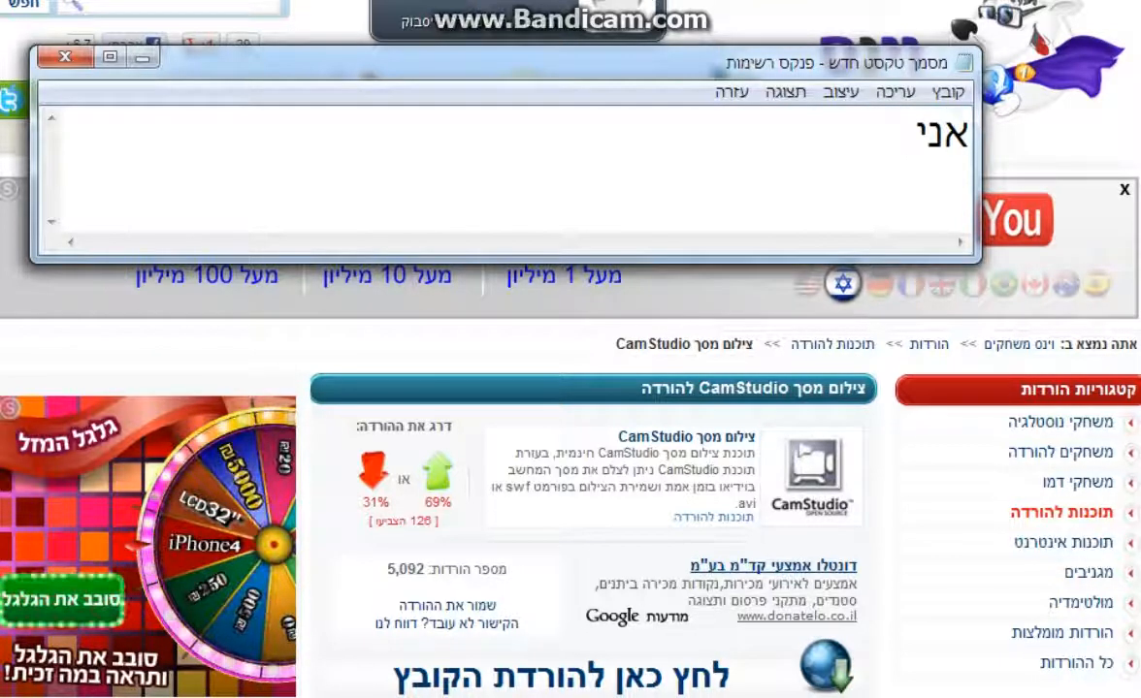
type("בהקדם")
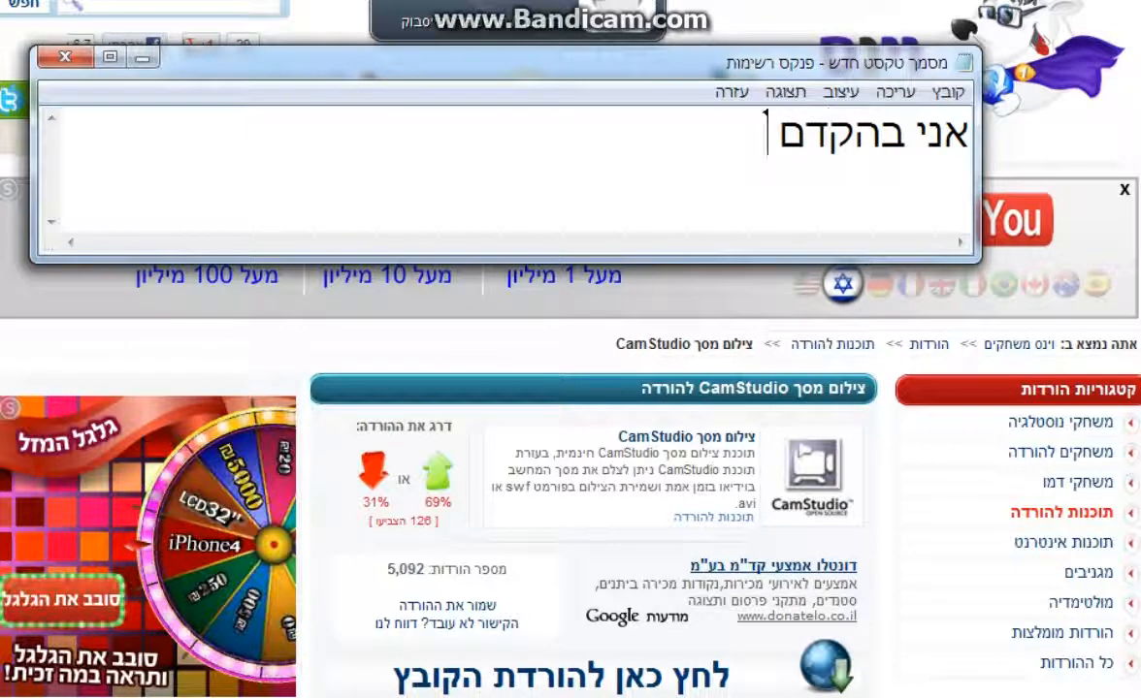
type("הסירטונים")
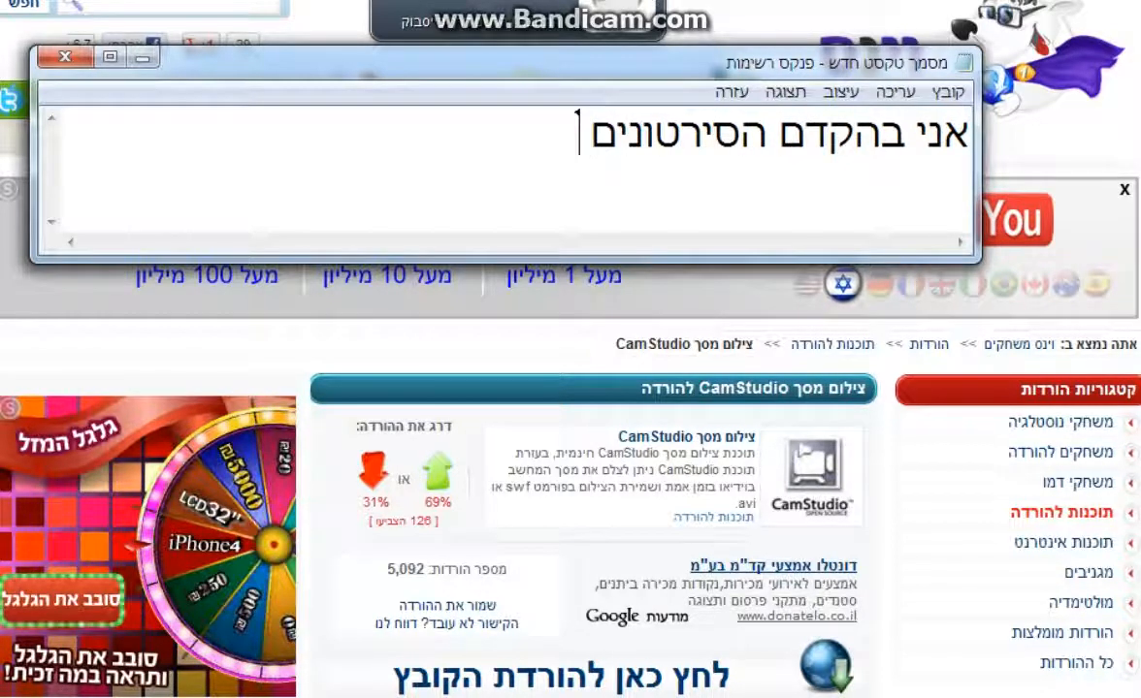
type("גם ילמד אתכם ומי")
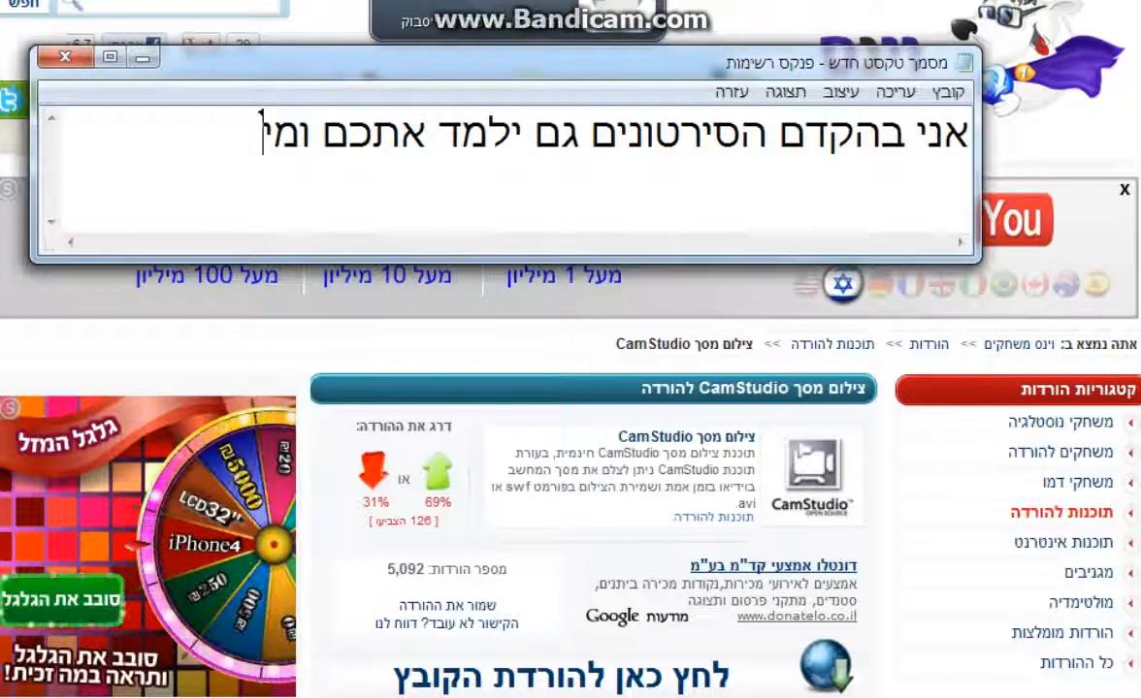
- Type the message promising Skype to whoever tells me ('יגיד לי... אני יתן לך תסקייפ')
type("שדחן")
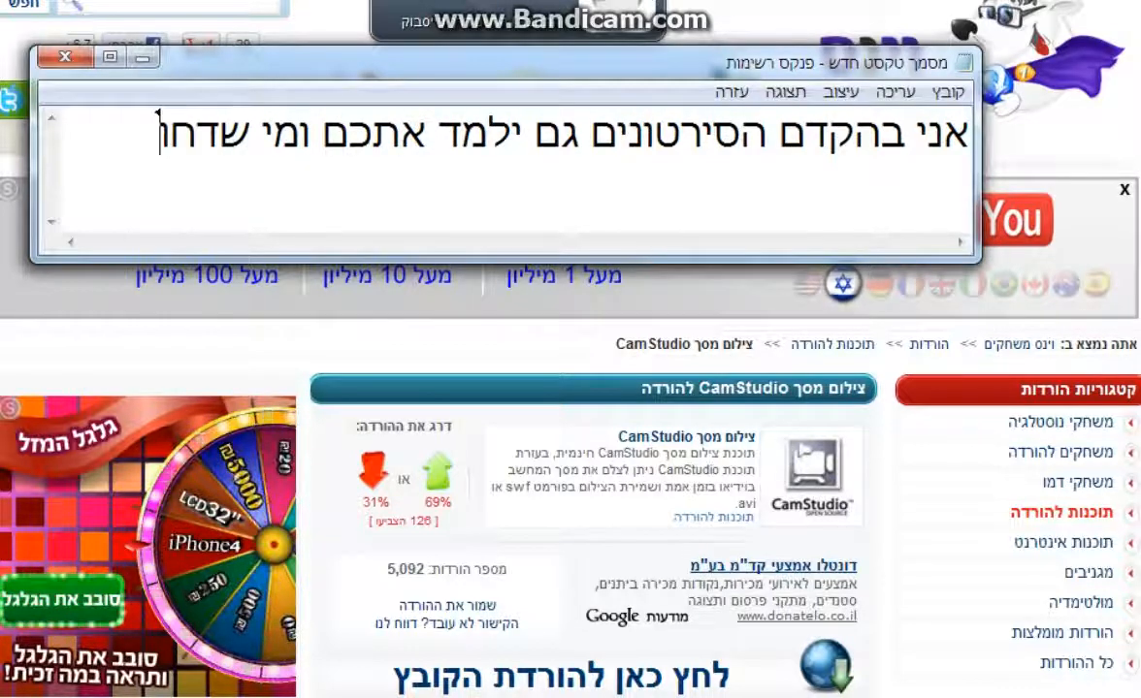
type("לן")
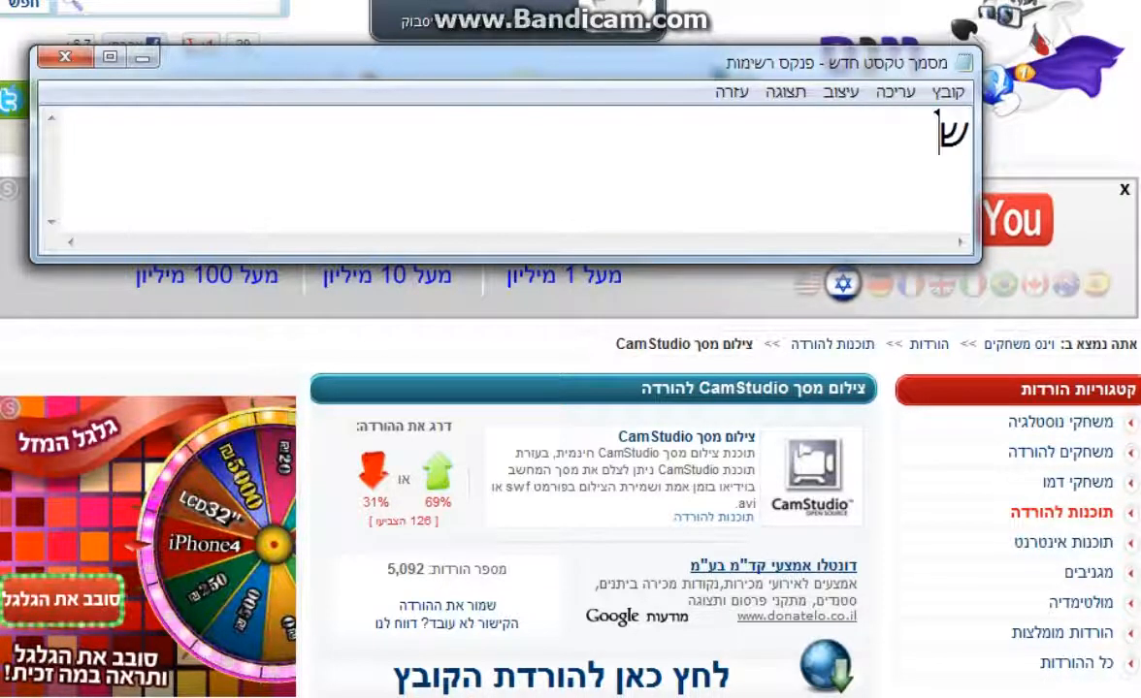
type("שאני יגלה")
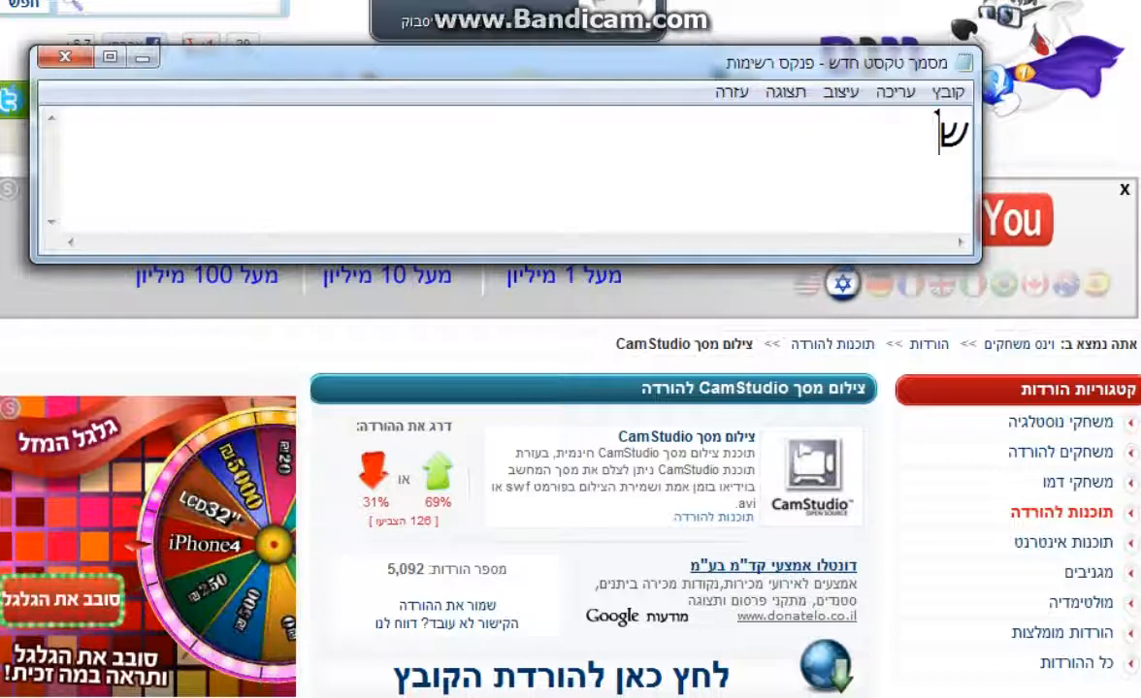
type("יגיד לי")
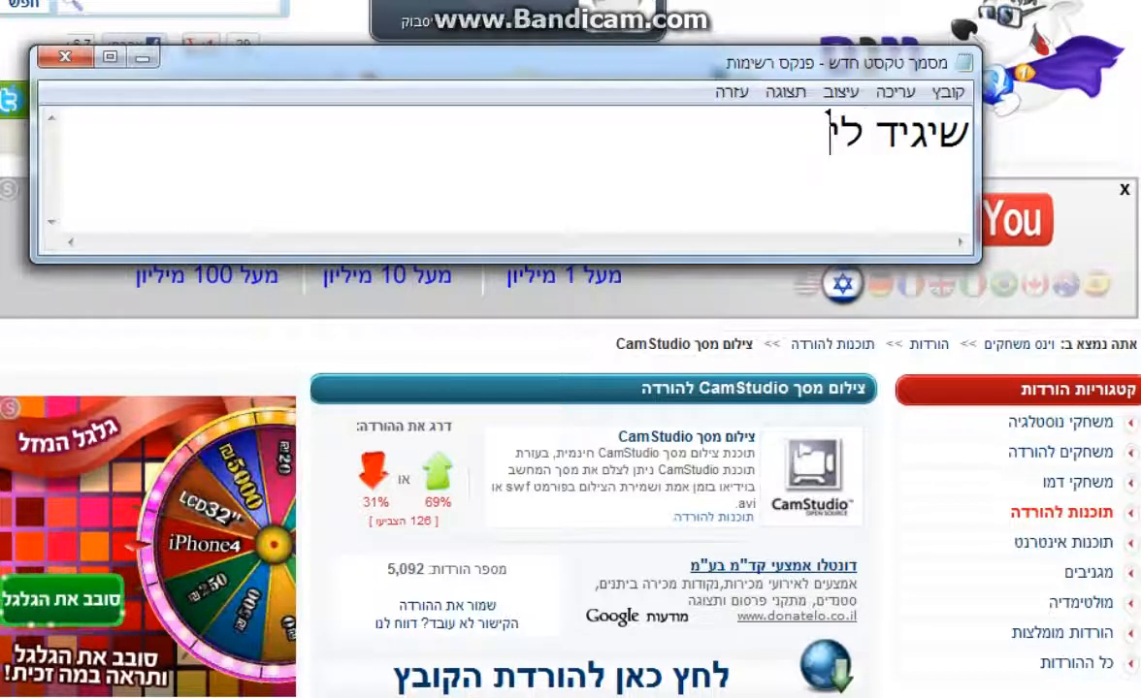
type("אני יתן לך")
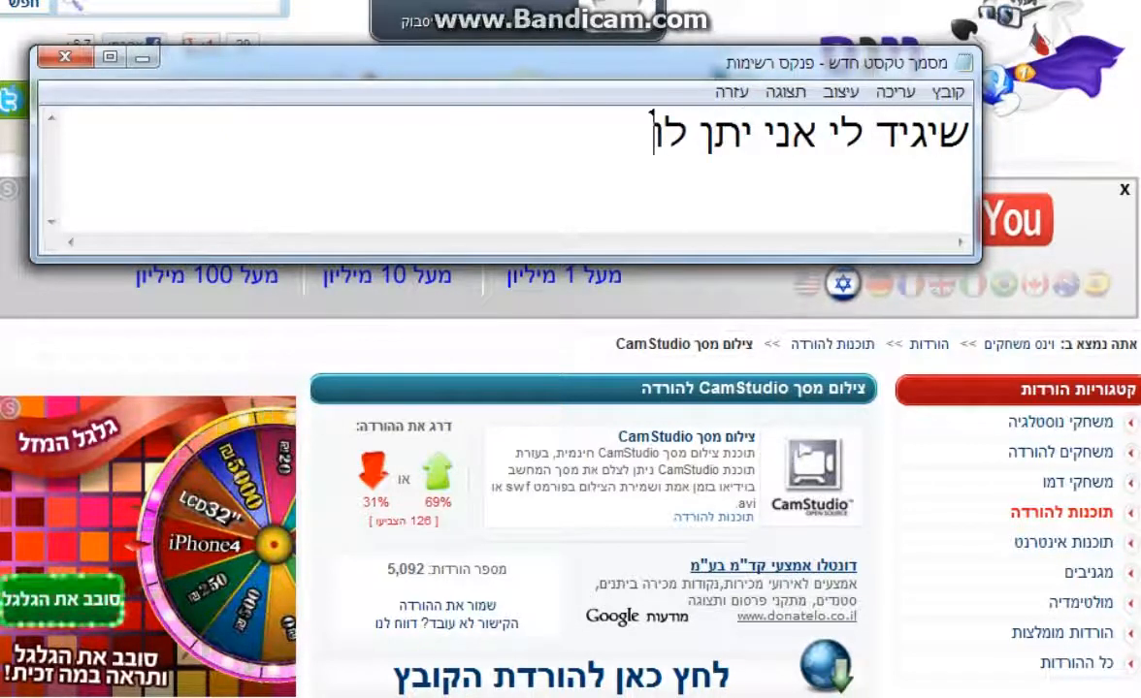
type("תסקייפ")
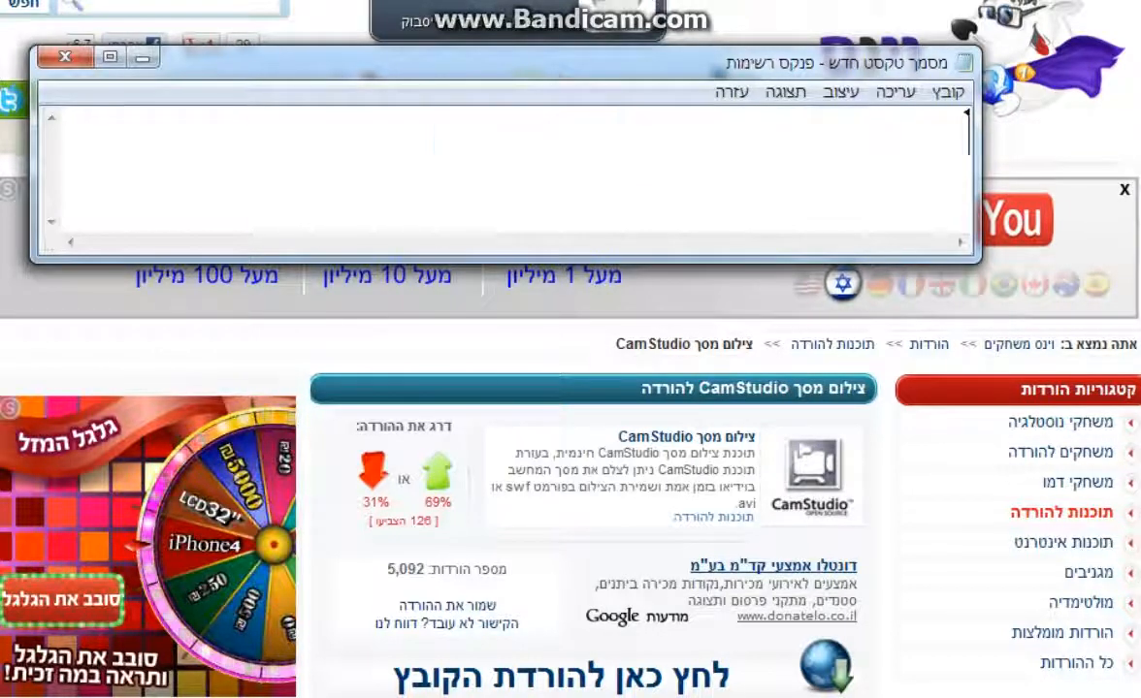
- Type the 'download and enjoy' ('ונהנים') message, clear it, then type 'מליון'
type("לוחצים הורדה")
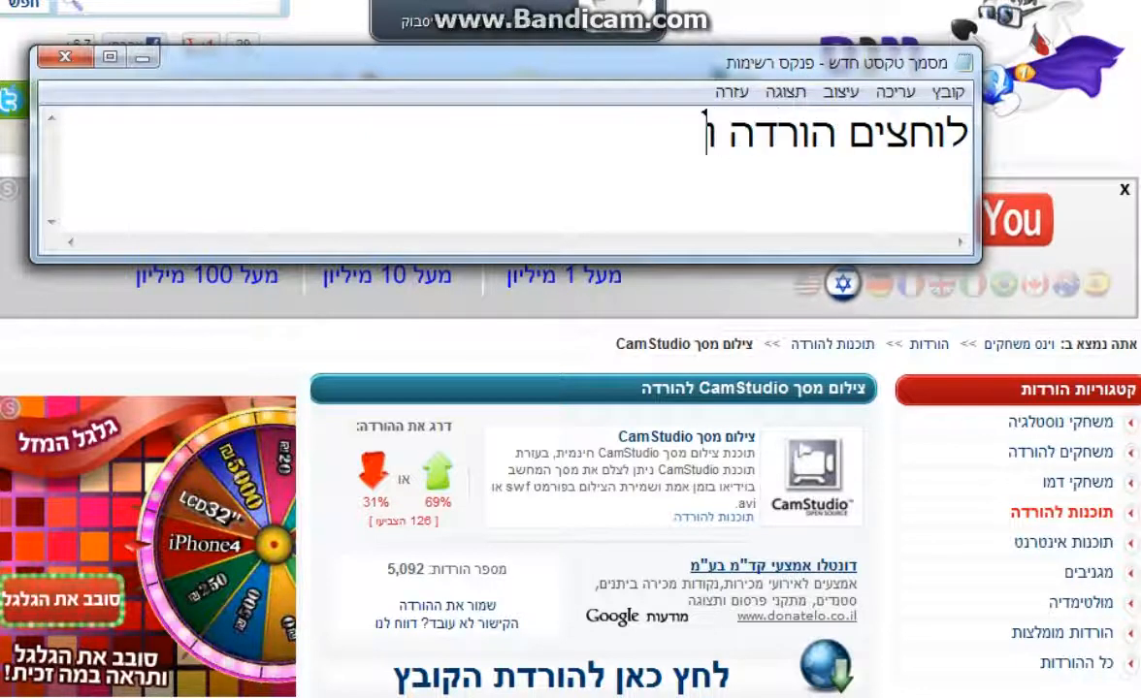
type("ונהנים")
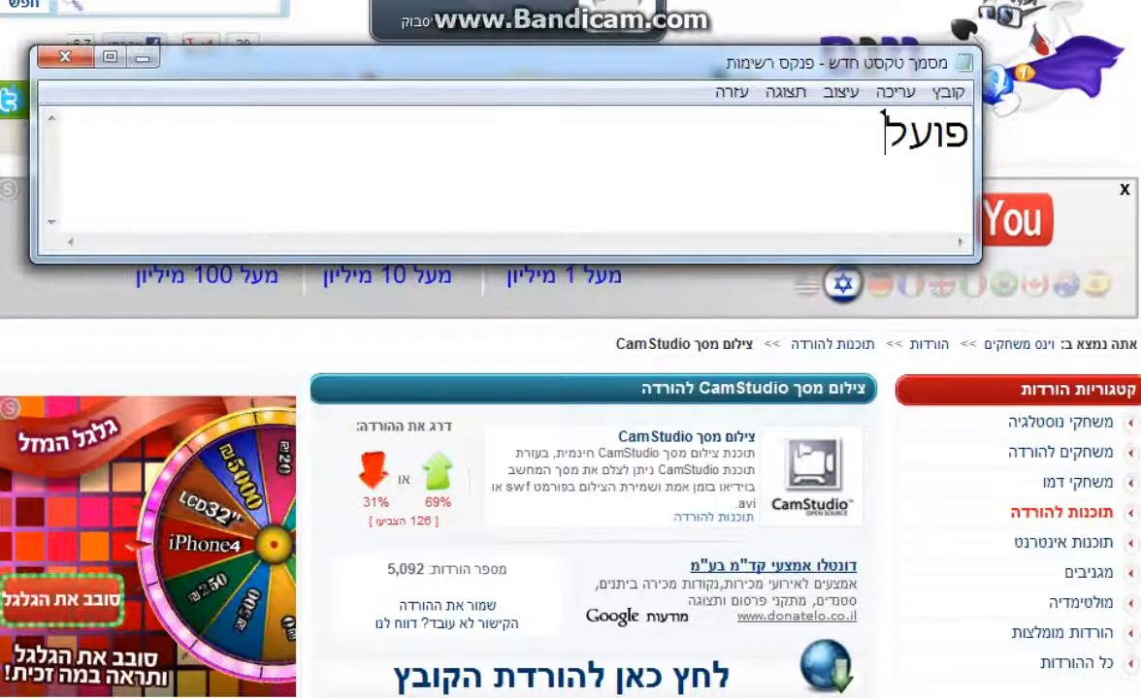
type("מליון")
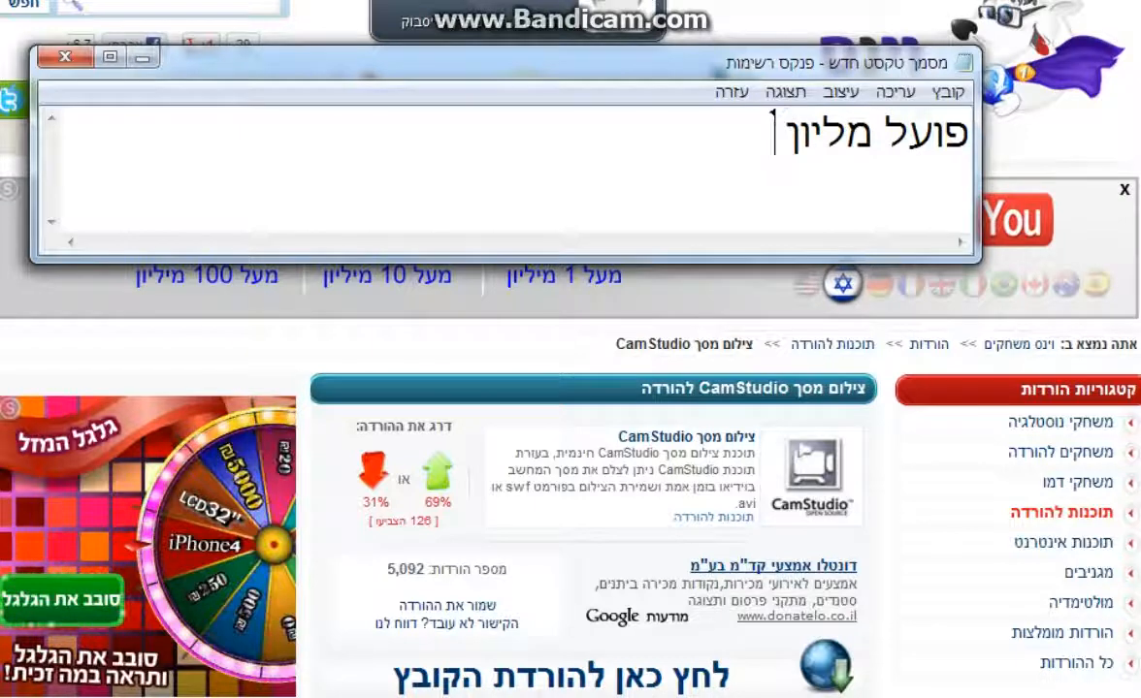